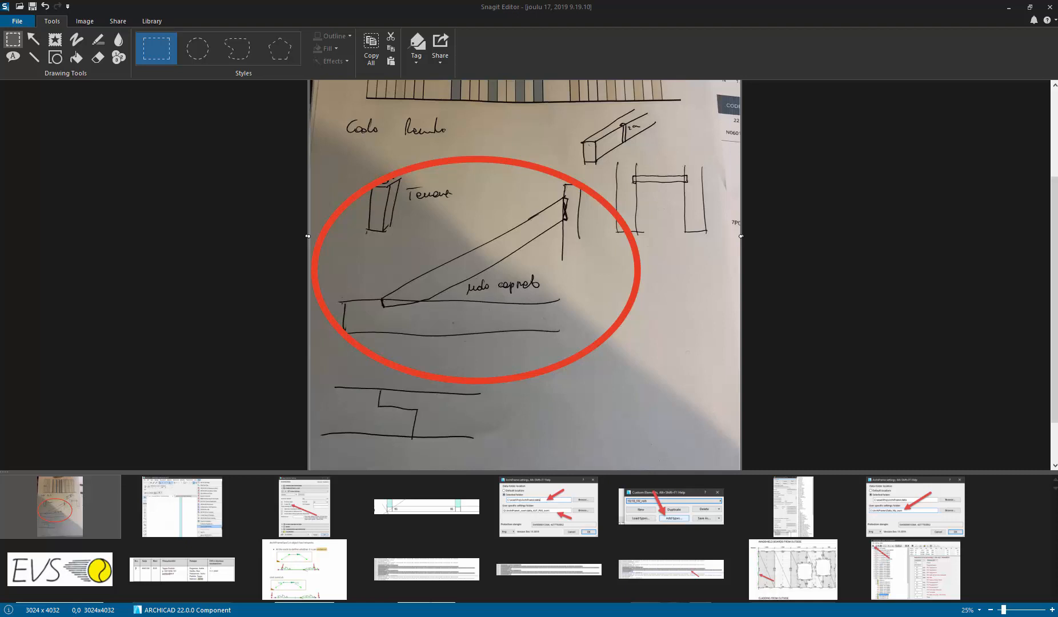
{"action": "mouse_move", "coordinate": [539, 257]}
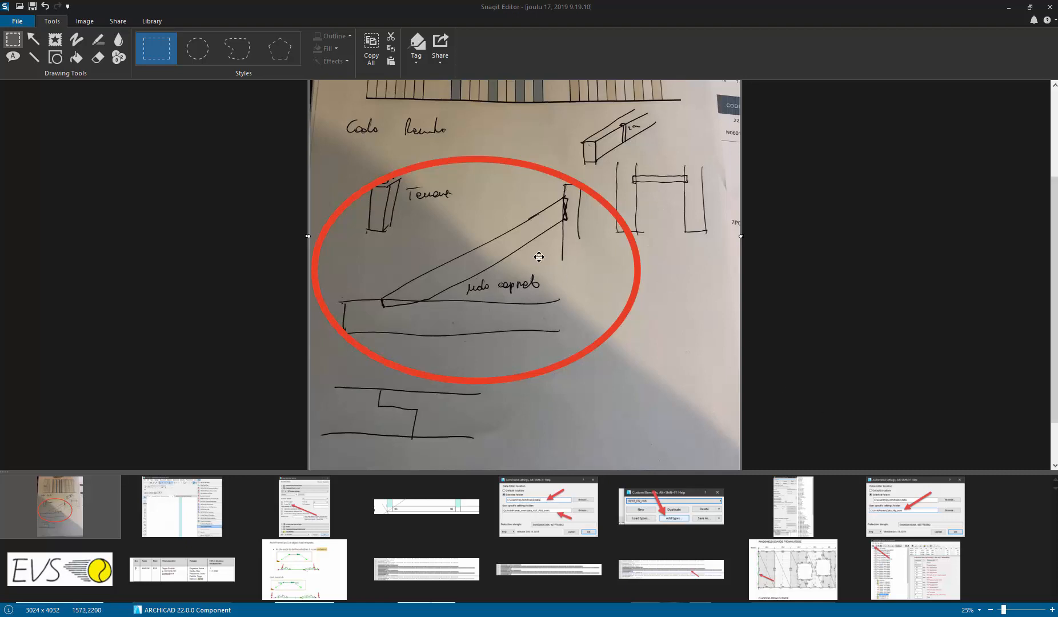
{"action": "mouse_move", "coordinate": [514, 218]}
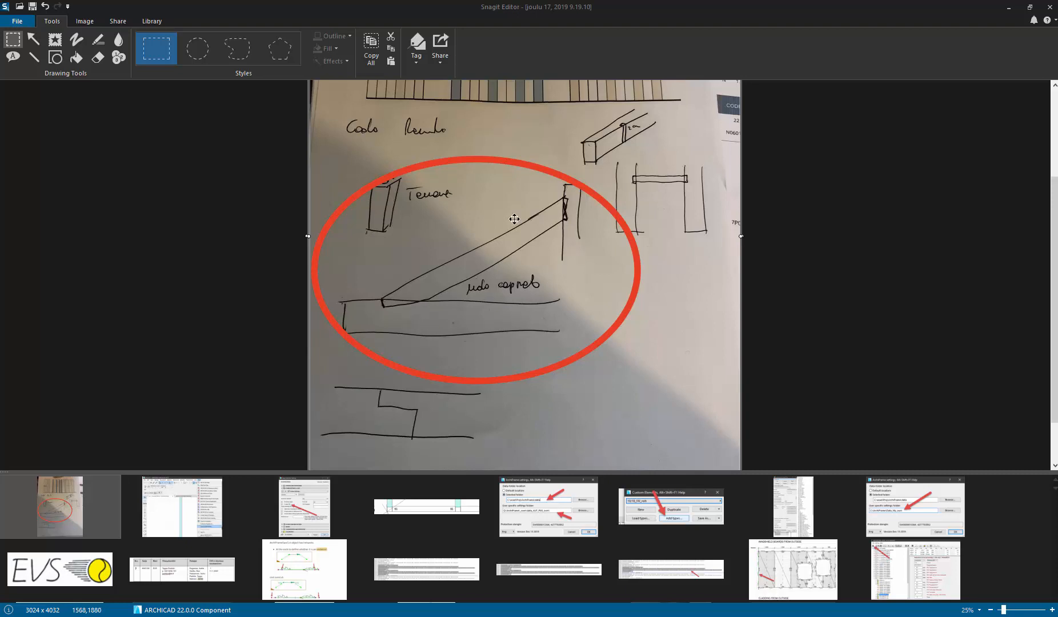
- Leave the hand-drawn sketch in Snagit and switch over to the ARCHICAD project window
{"action": "key", "text": "alt+tab"}
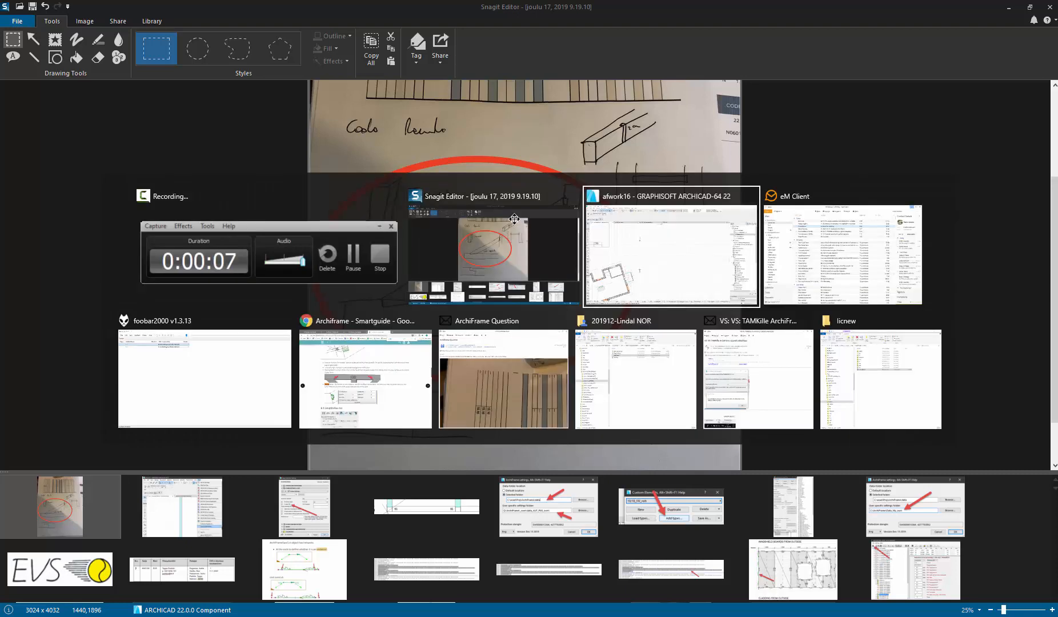
- Open the Leikkaus section from the plan's section line with current view settings
{"action": "left_click", "coordinate": [671, 246]}
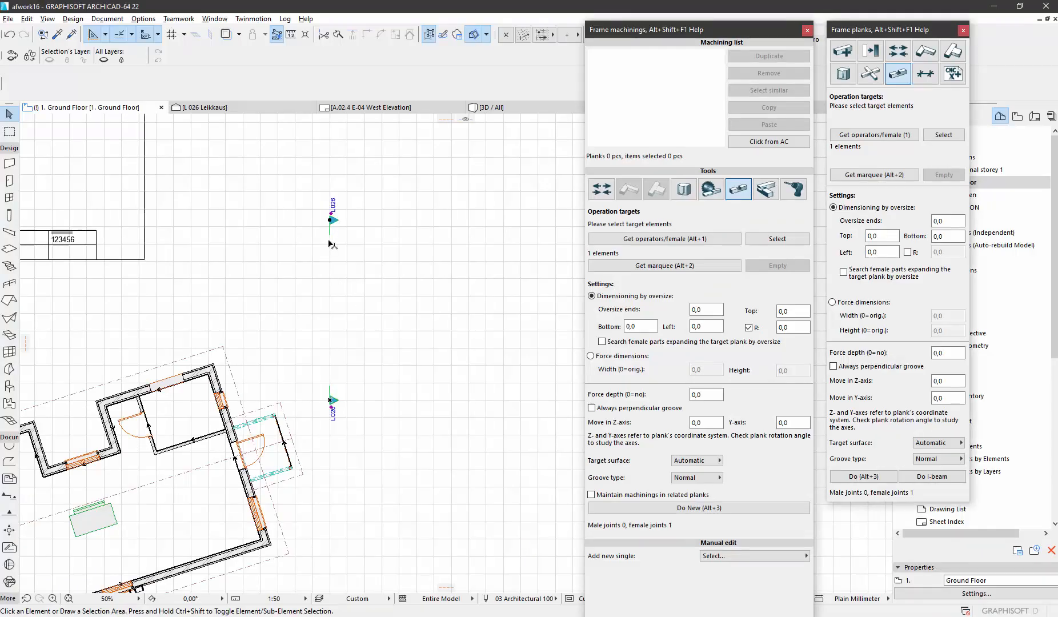
{"action": "right_click", "coordinate": [330, 243]}
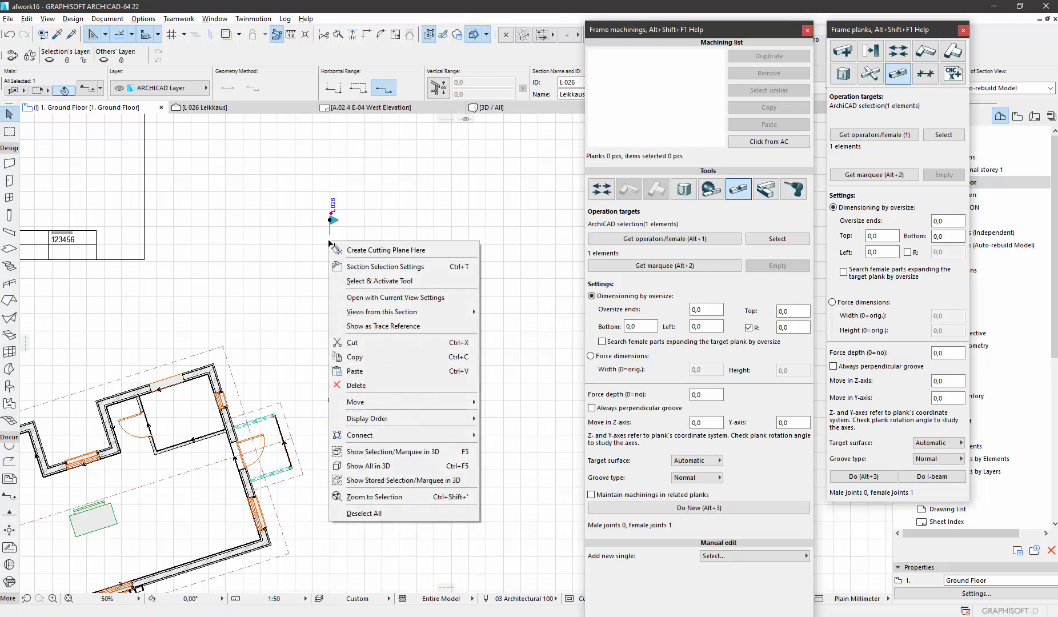
{"action": "mouse_move", "coordinate": [394, 297]}
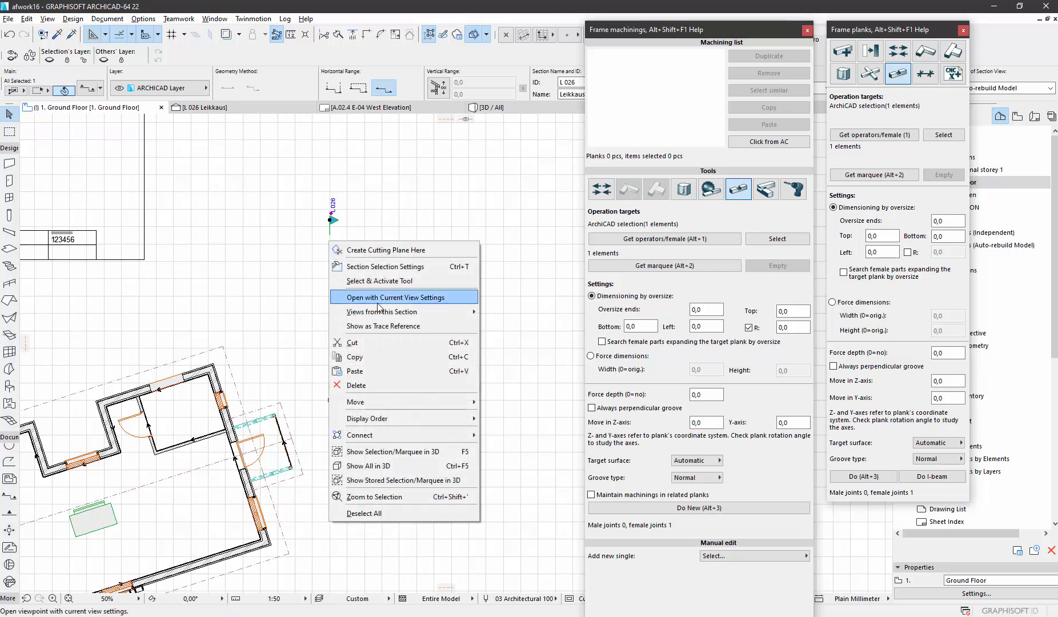
{"action": "left_click", "coordinate": [396, 297]}
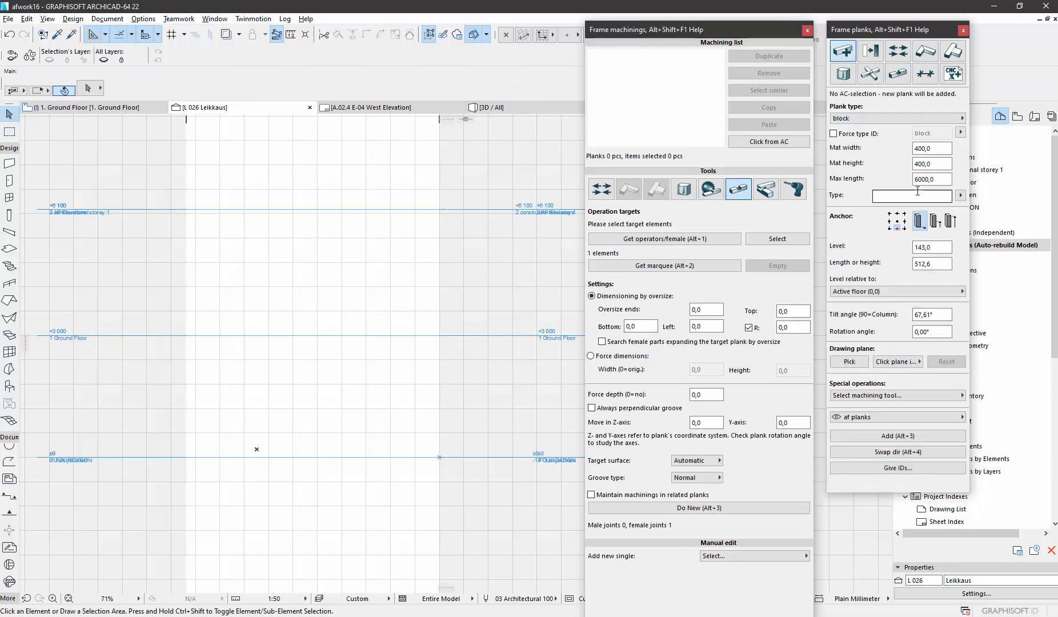
- Set the new plank to 200 × 200 with 0° tilt, anchored along the ground line
{"action": "left_click", "coordinate": [932, 148]}
{"action": "type", "text": "200"}
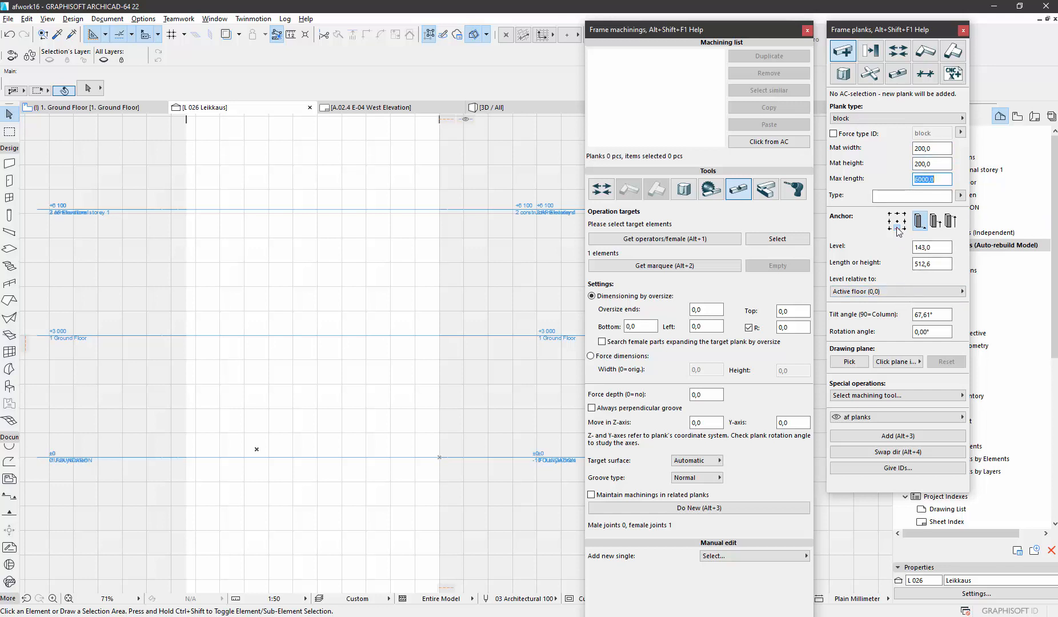
{"action": "left_click", "coordinate": [931, 314]}
{"action": "type", "text": "0"}
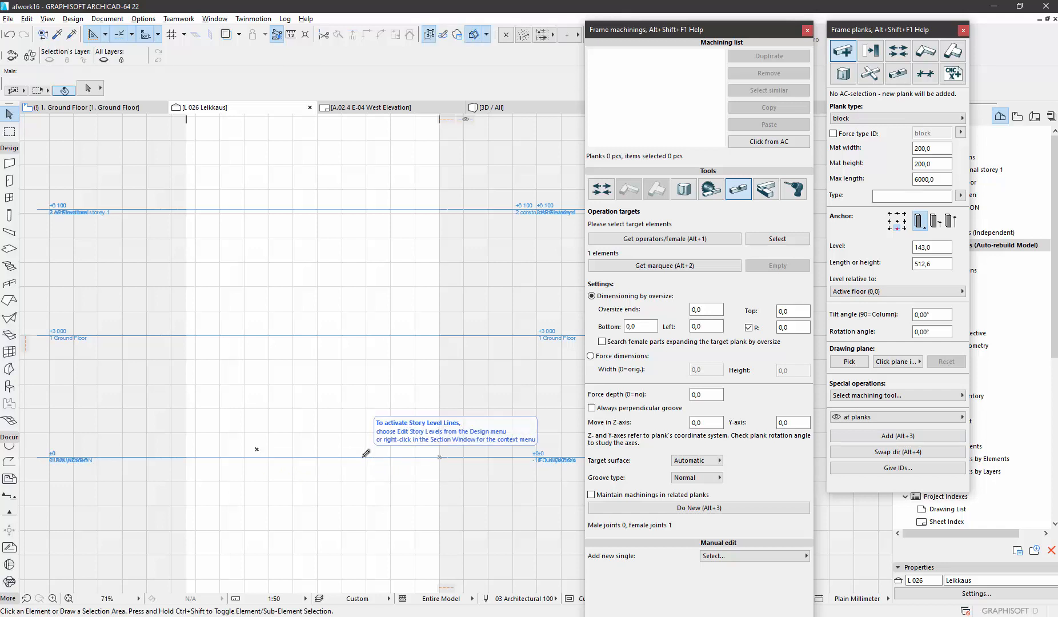
{"action": "left_click", "coordinate": [47, 19]}
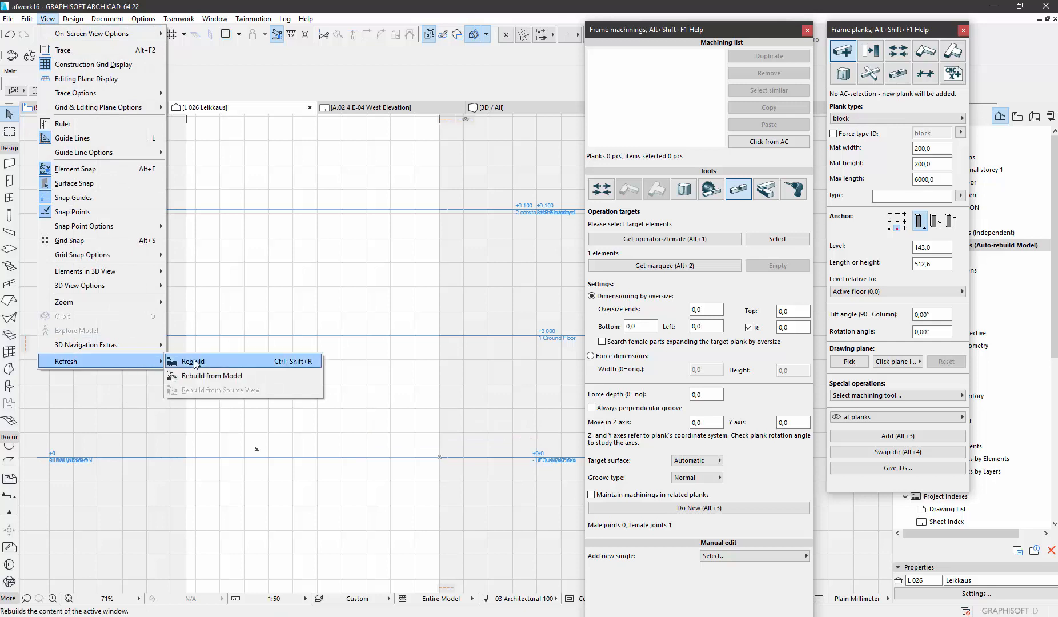
- Rebuild the section view so the 200 × 200 base plank shows along the ground line
{"action": "left_click", "coordinate": [194, 361]}
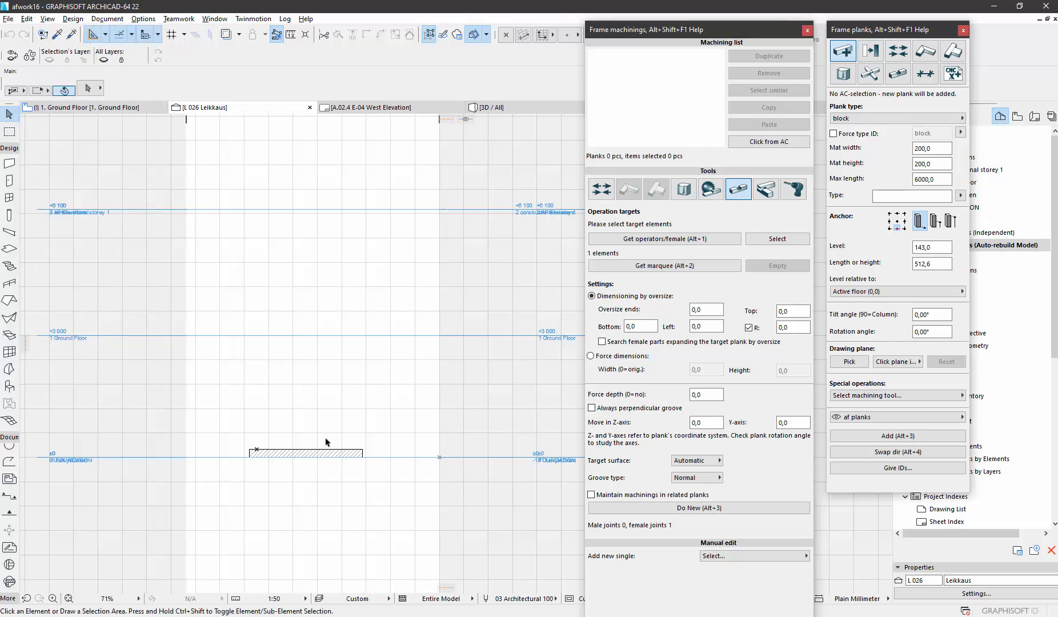
{"action": "mouse_move", "coordinate": [757, 415]}
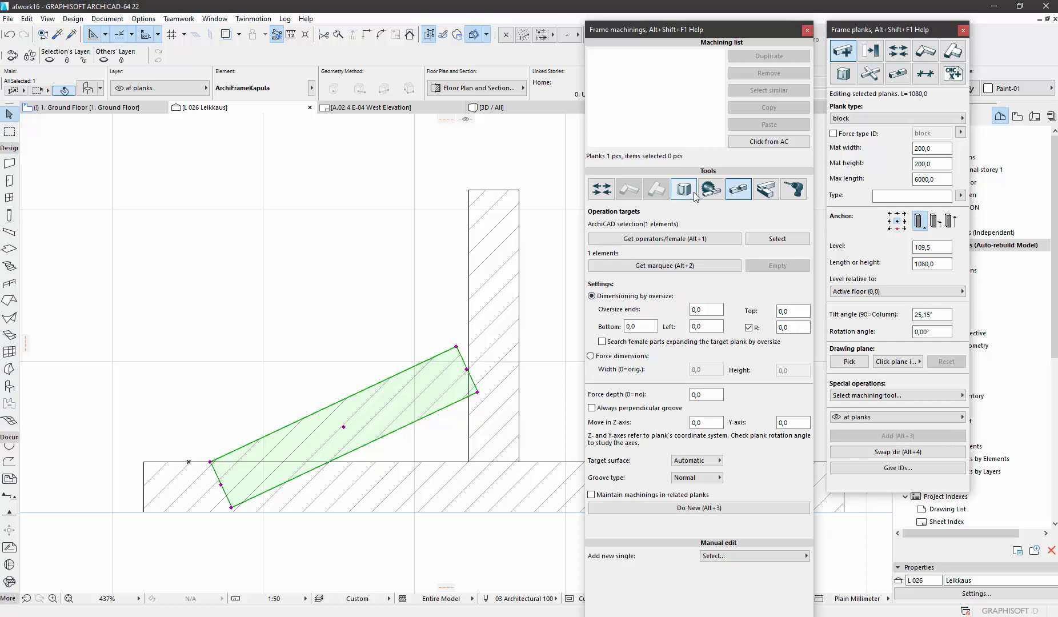
- Load the TENON DBL1 tenon preset and edit it to housing depth 20, double-tenon length 30
{"action": "left_click", "coordinate": [684, 189]}
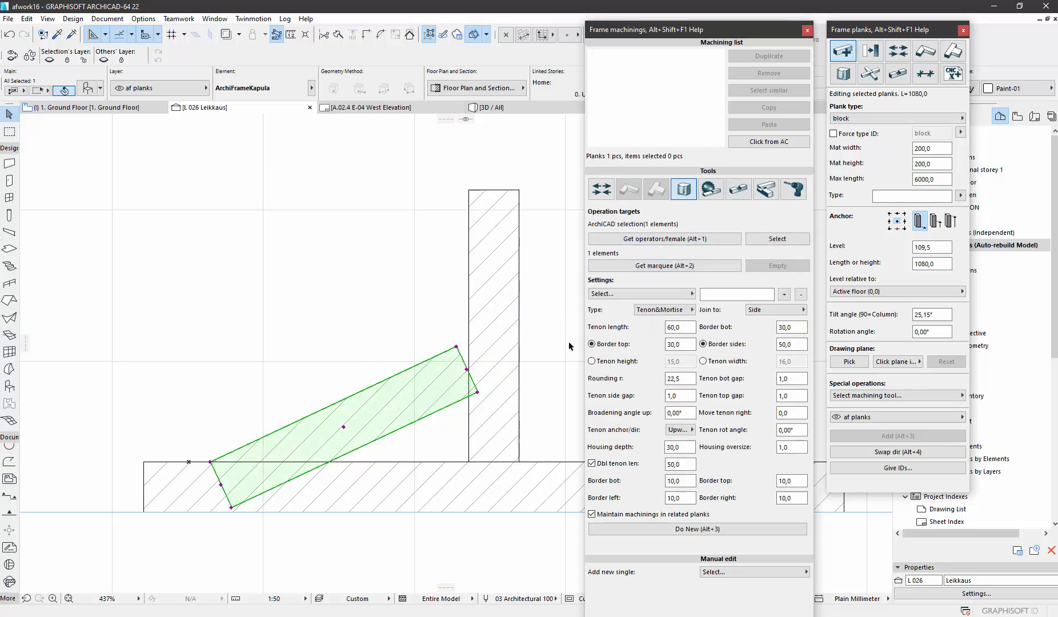
{"action": "left_click", "coordinate": [640, 293]}
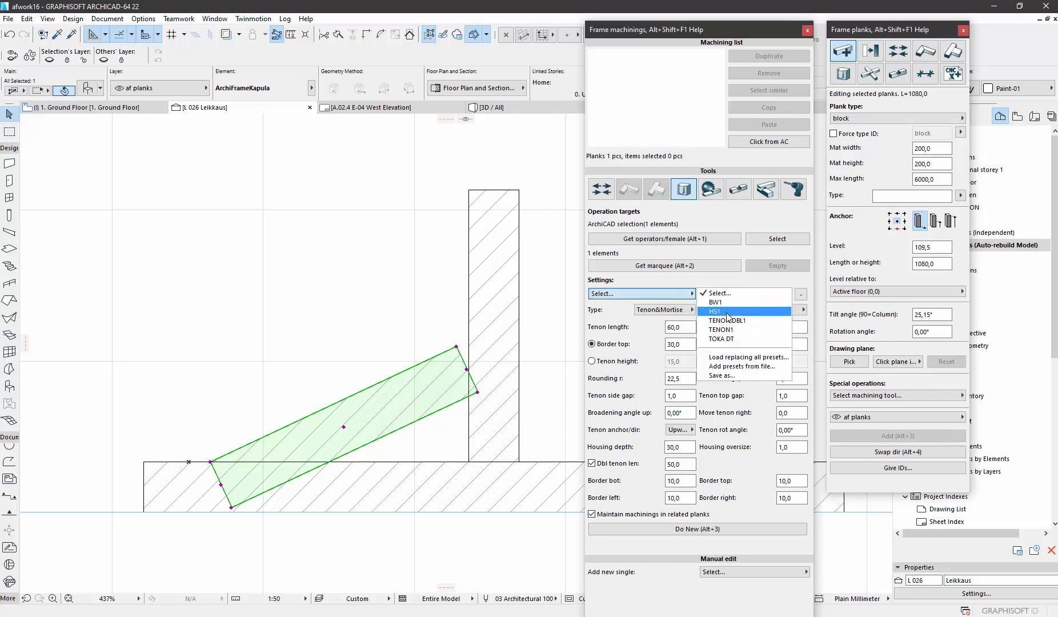
{"action": "mouse_move", "coordinate": [729, 320]}
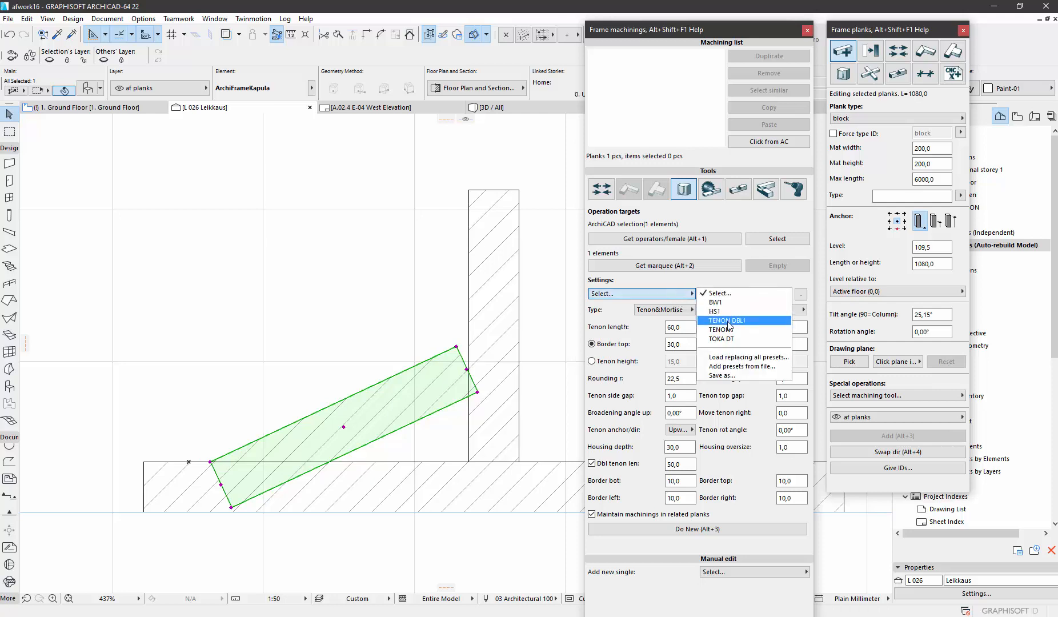
{"action": "left_click", "coordinate": [725, 320]}
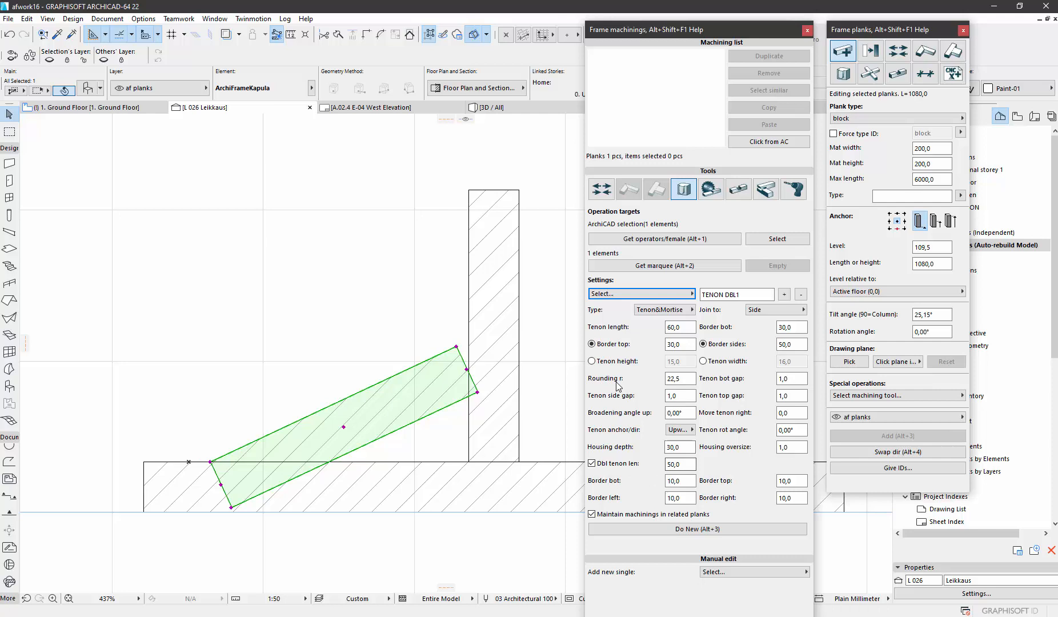
{"action": "left_click", "coordinate": [679, 327]}
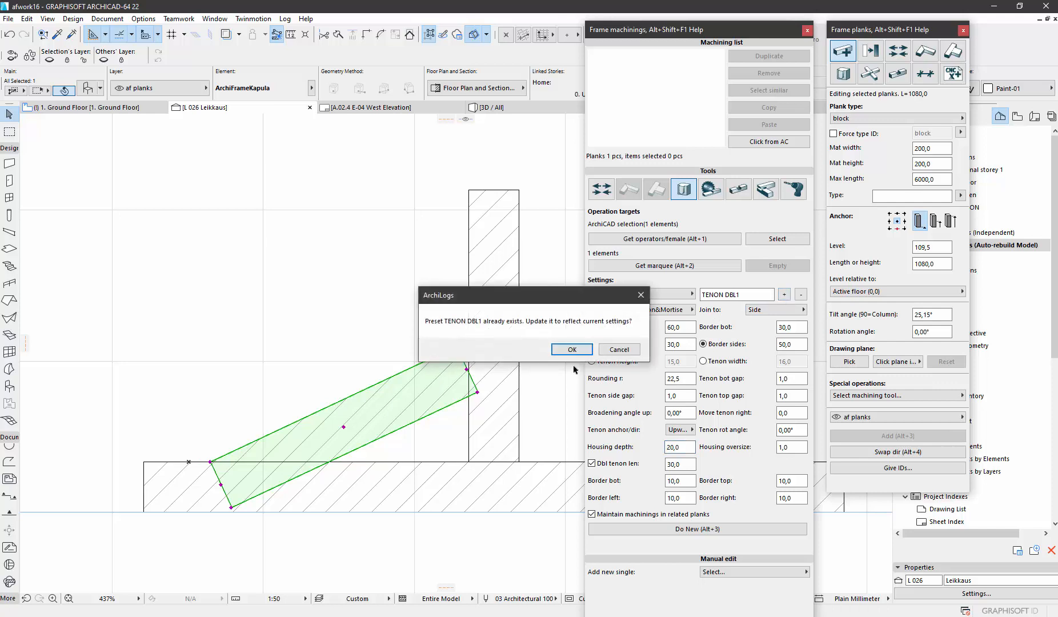
- Overwrite TENON DBL1 and cut the double tenon joining the brace into the post, checked in 3D
{"action": "left_click", "coordinate": [572, 348]}
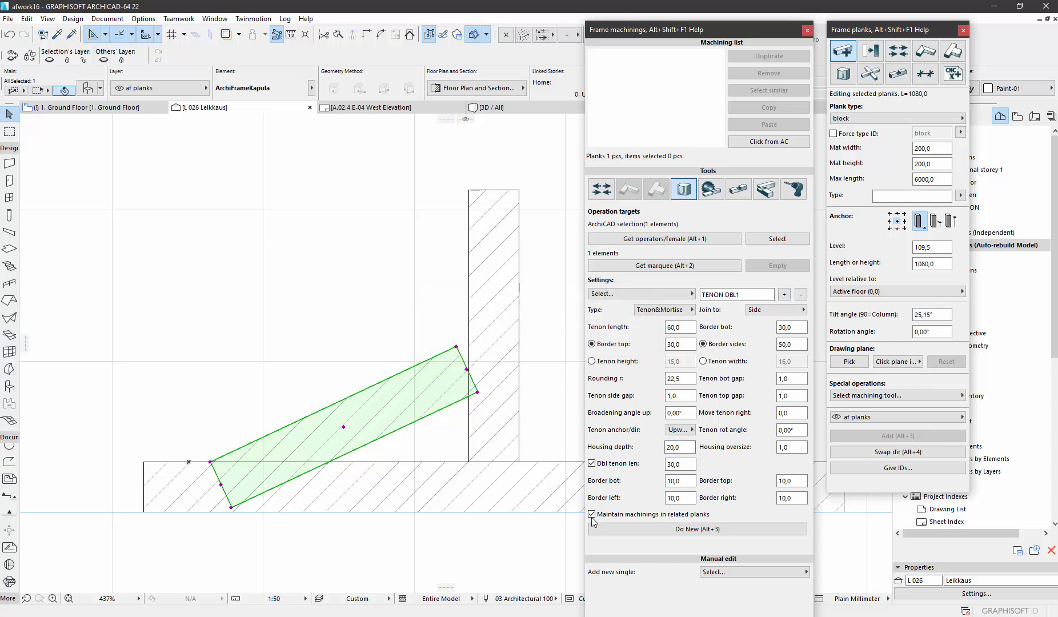
{"action": "left_click", "coordinate": [696, 529]}
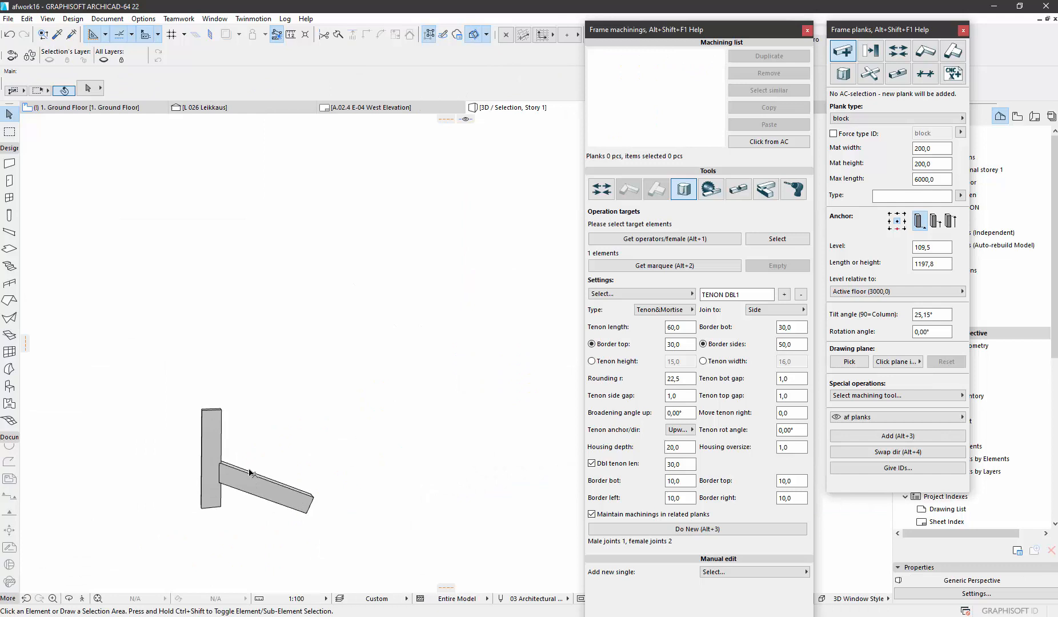
{"action": "left_click", "coordinate": [253, 473]}
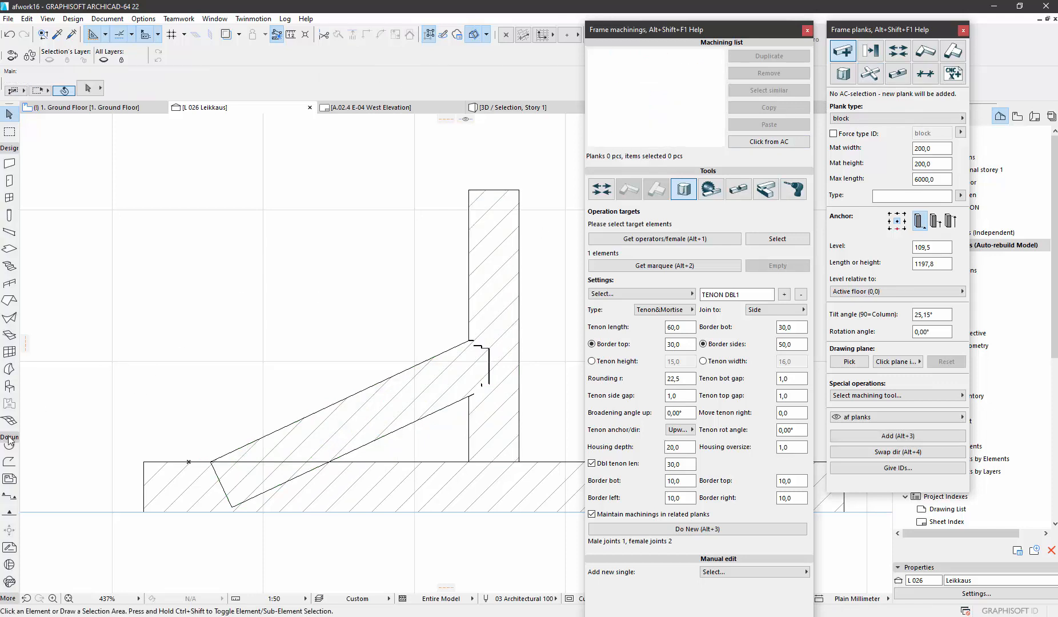
{"action": "mouse_move", "coordinate": [6, 512]}
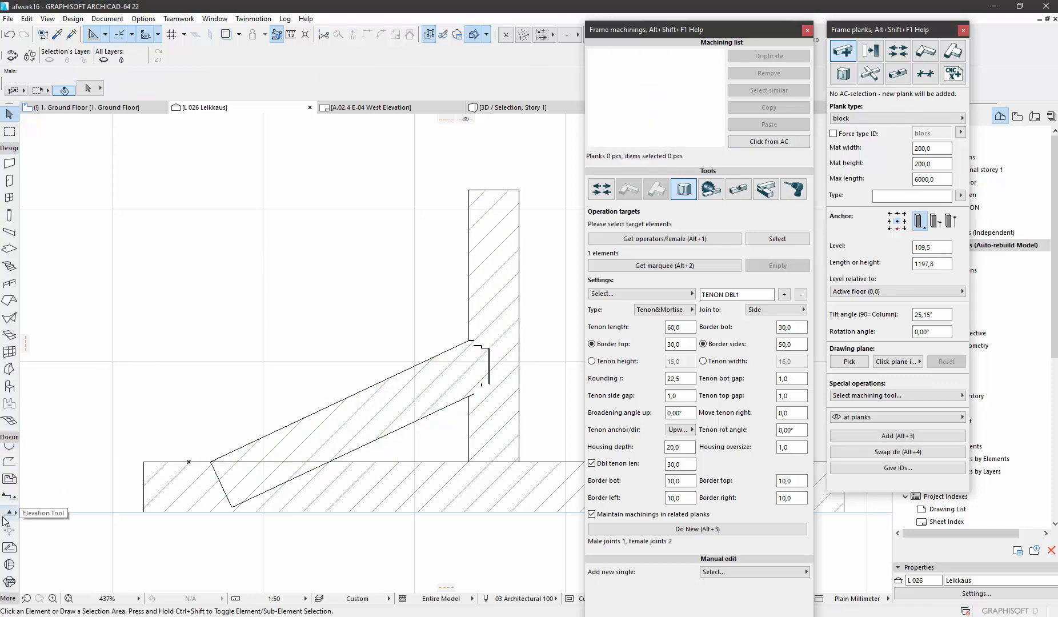
{"action": "mouse_move", "coordinate": [9, 520]}
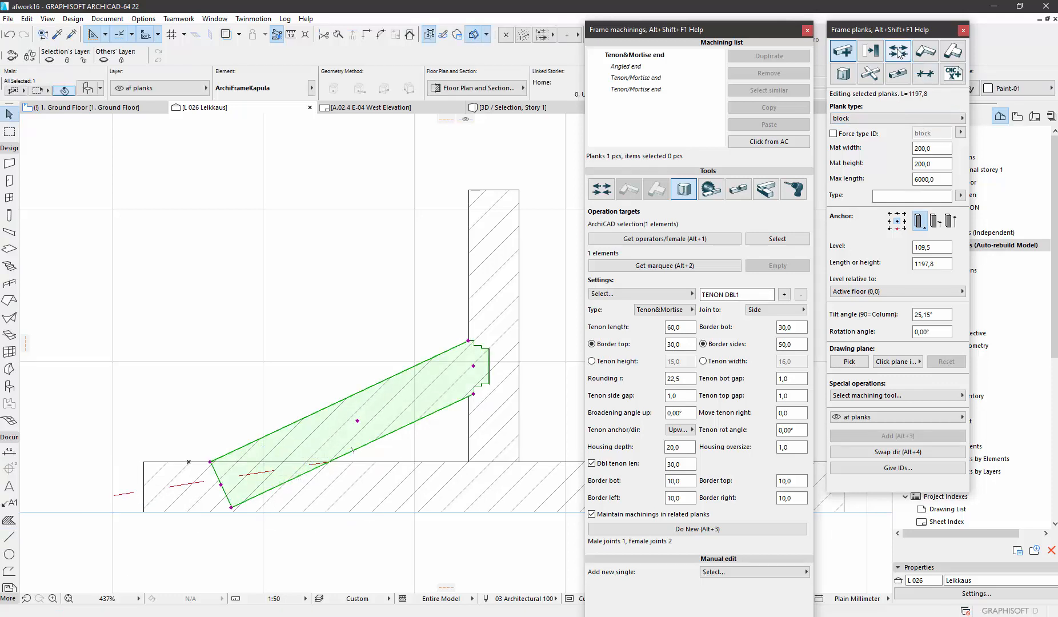
- Cut the brace's lower end perpendicular to the drawing plane along the base top
{"action": "left_click", "coordinate": [898, 51]}
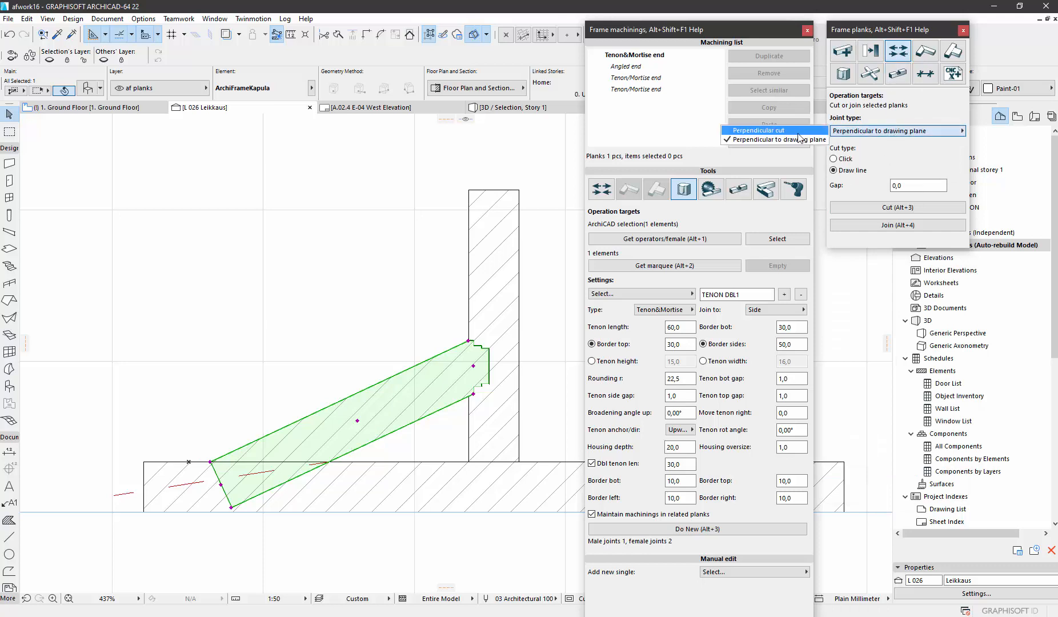
{"action": "left_click", "coordinate": [776, 139]}
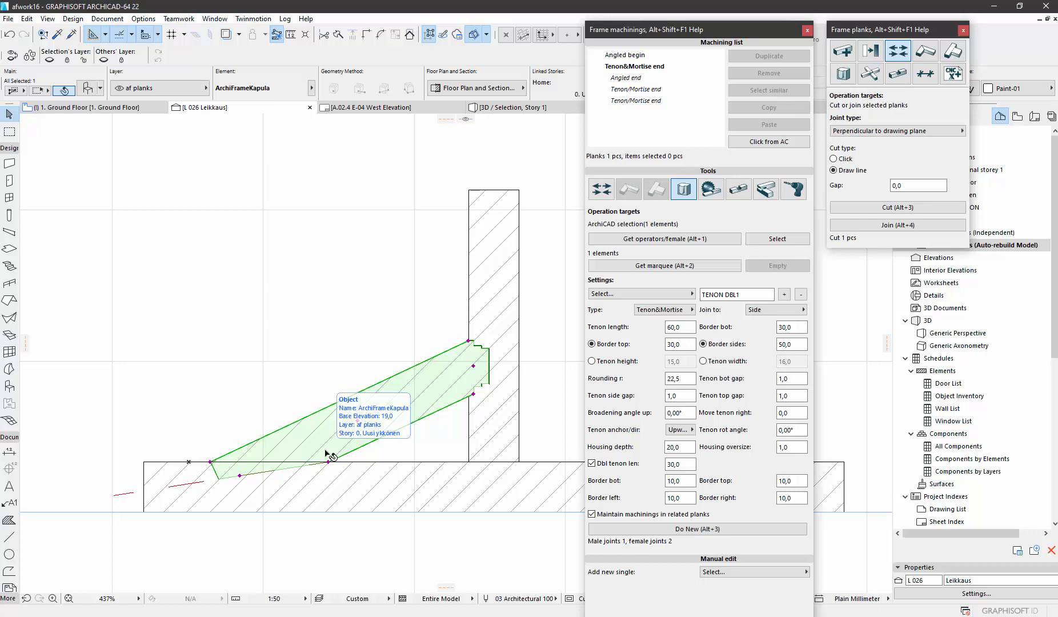
{"action": "mouse_move", "coordinate": [319, 374]}
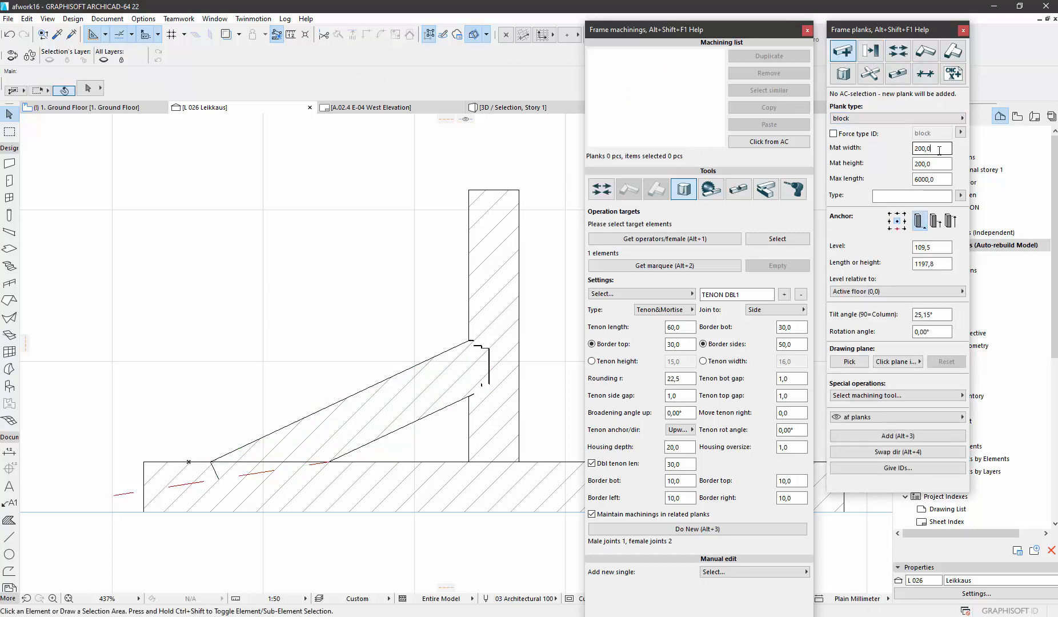
- Add the diagonal brace from level 109,5 up to the post, then select the base plank
{"action": "type", "text": "40"}
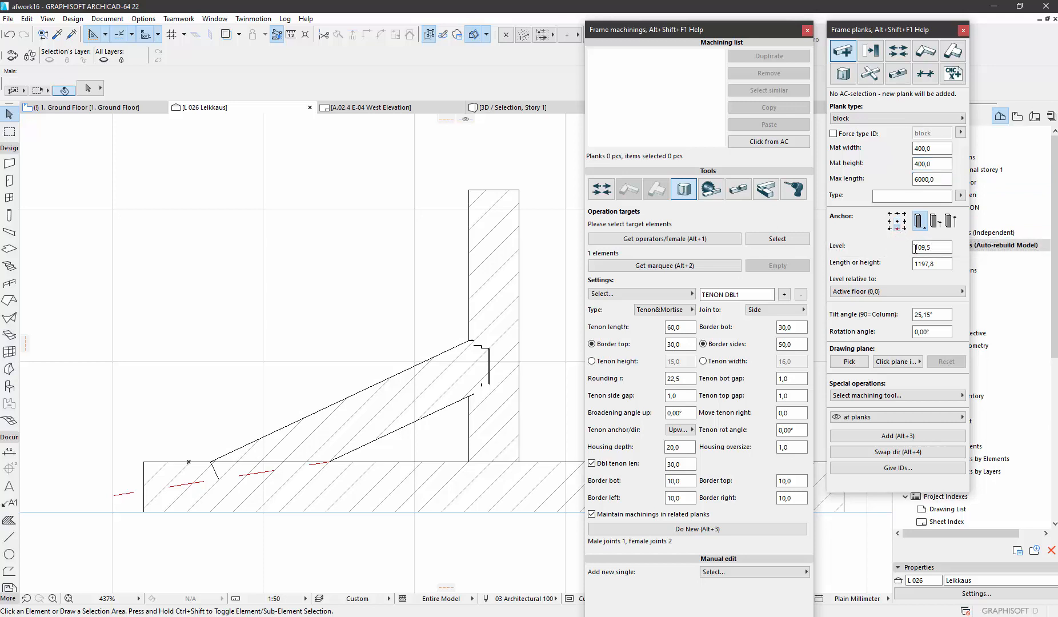
{"action": "left_click", "coordinate": [934, 246]}
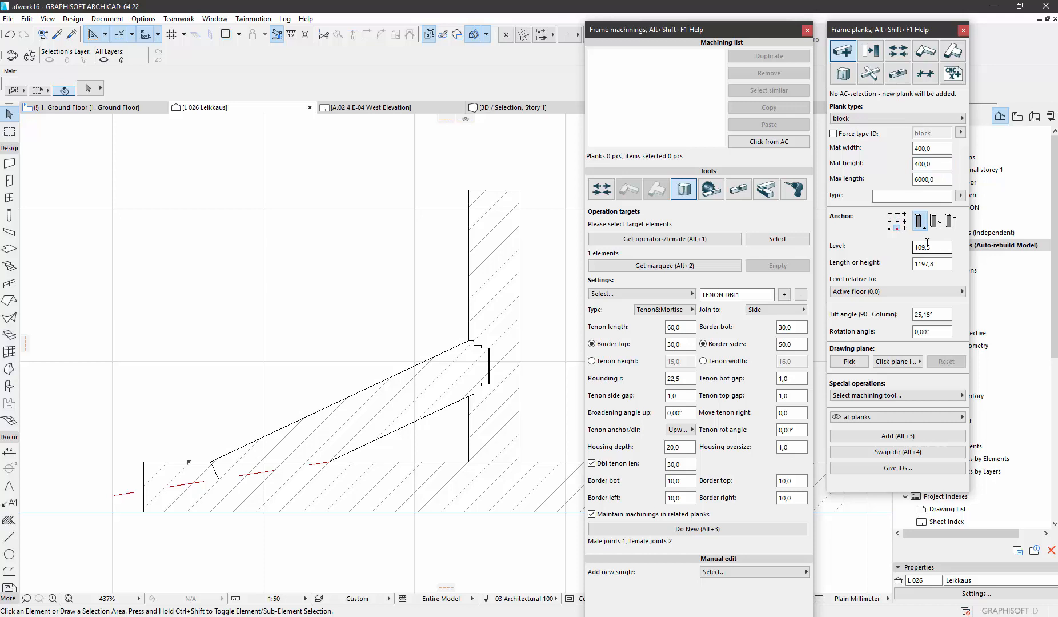
{"action": "mouse_move", "coordinate": [898, 226]}
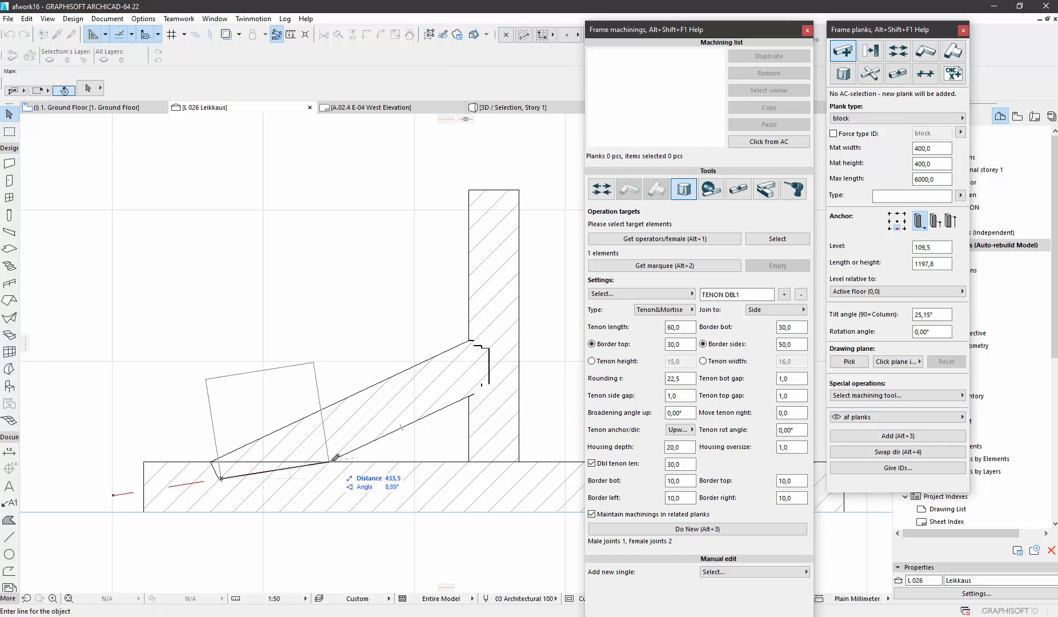
{"action": "mouse_move", "coordinate": [400, 446]}
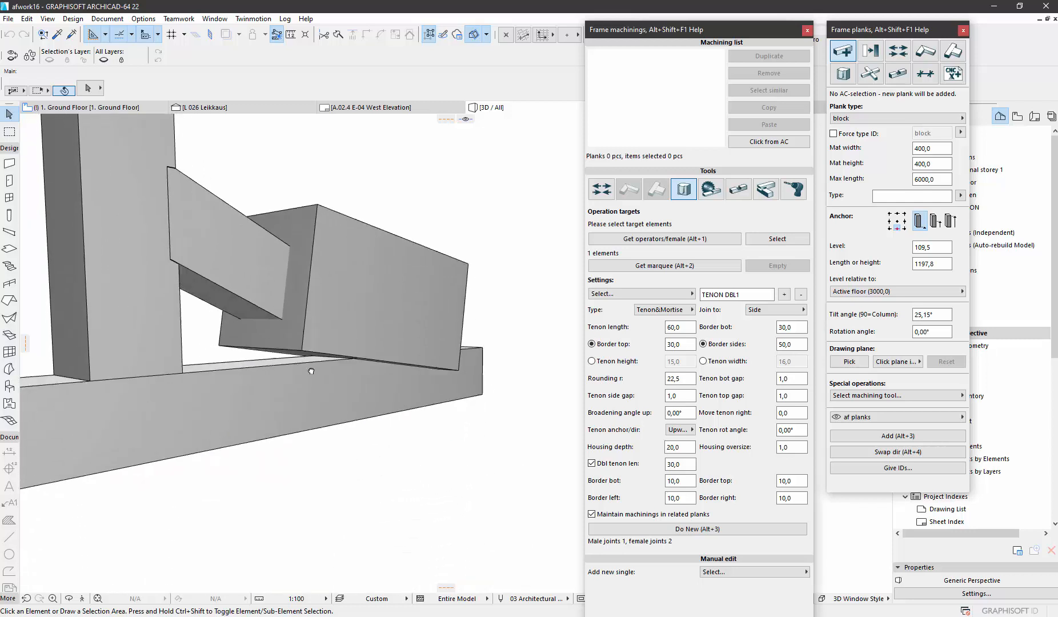
{"action": "left_click", "coordinate": [304, 344]}
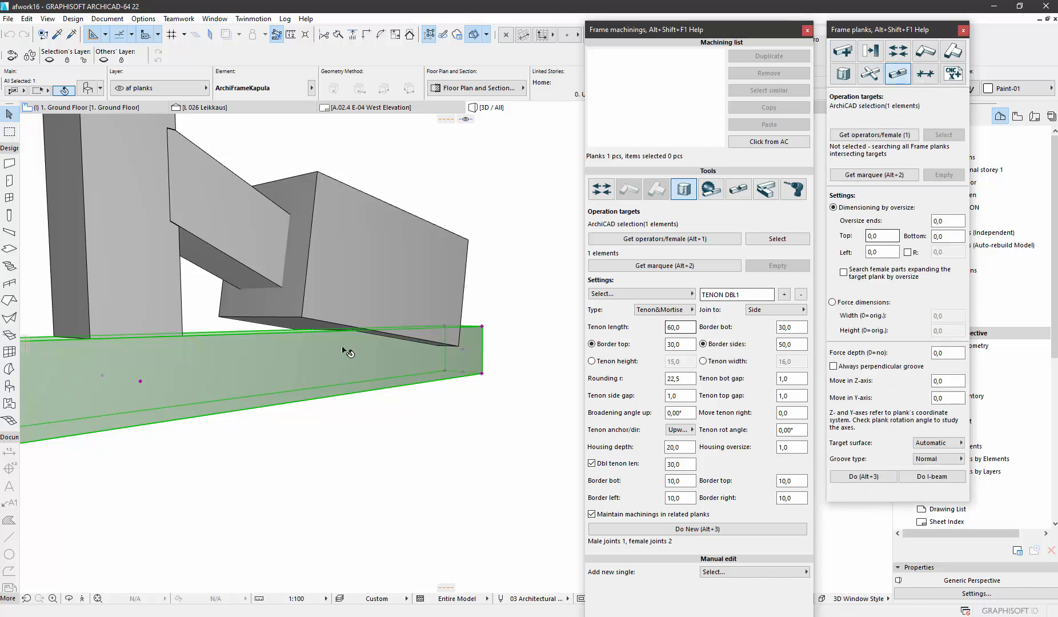
{"action": "mouse_move", "coordinate": [389, 358]}
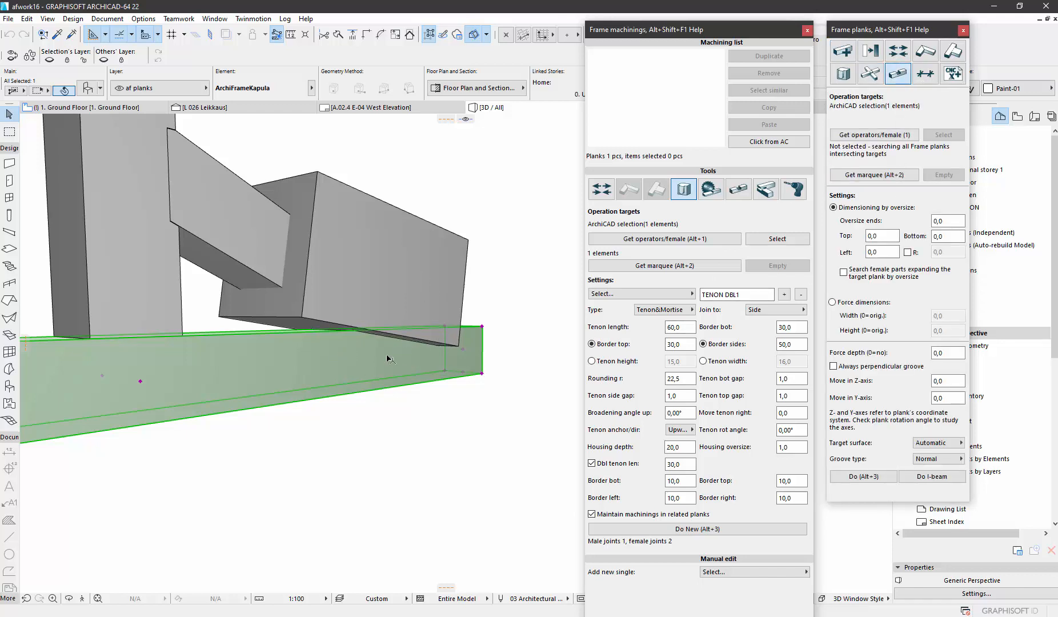
{"action": "mouse_move", "coordinate": [375, 346]}
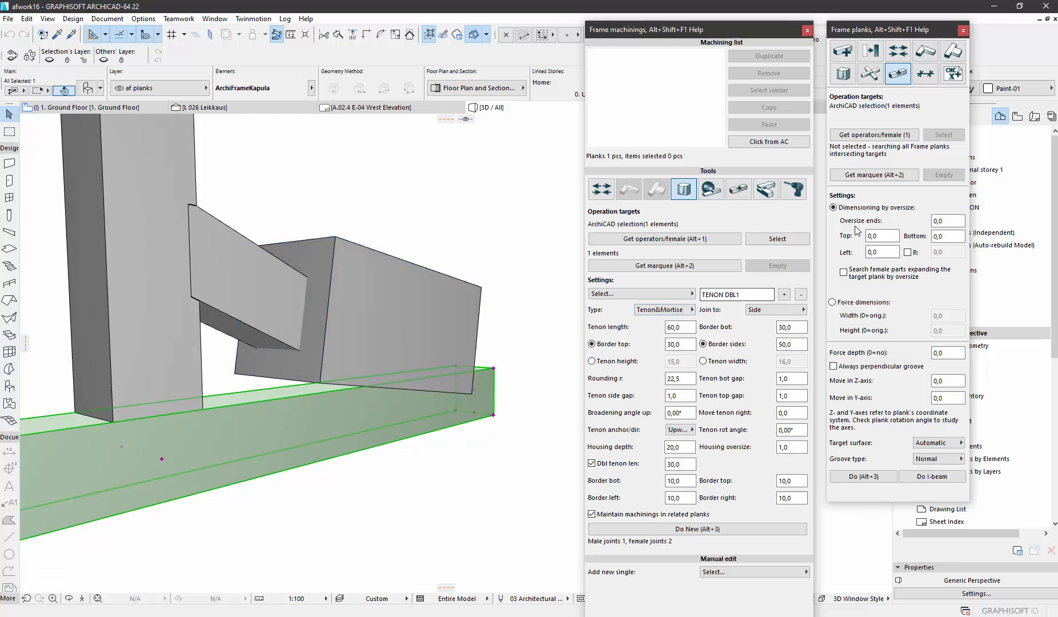
- Groove the top of the base plank using the brace as the cutting operator
{"action": "left_click", "coordinate": [873, 135]}
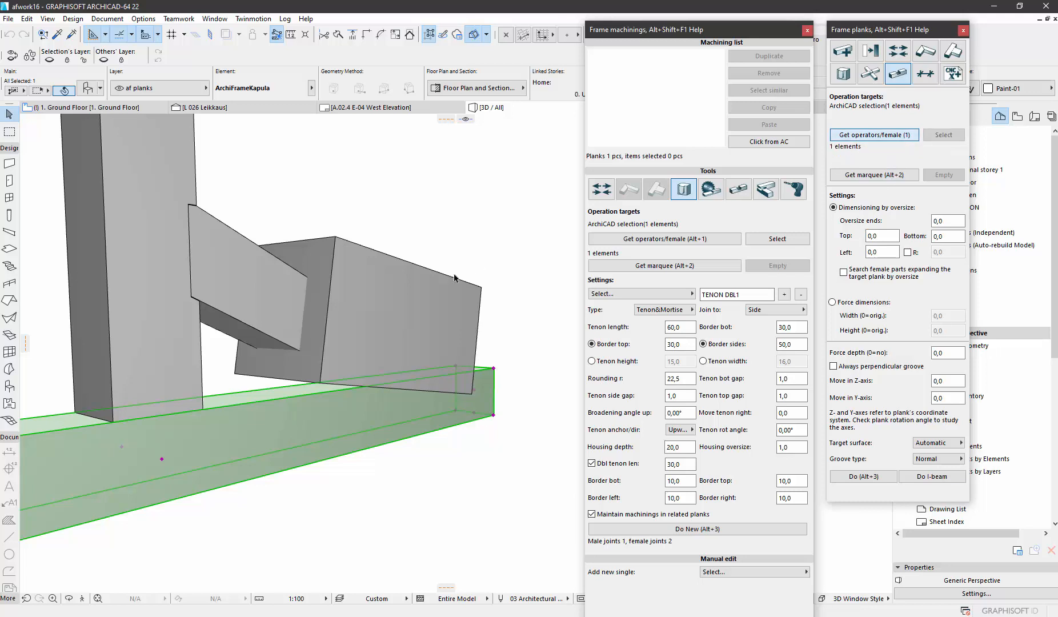
{"action": "left_click", "coordinate": [863, 476]}
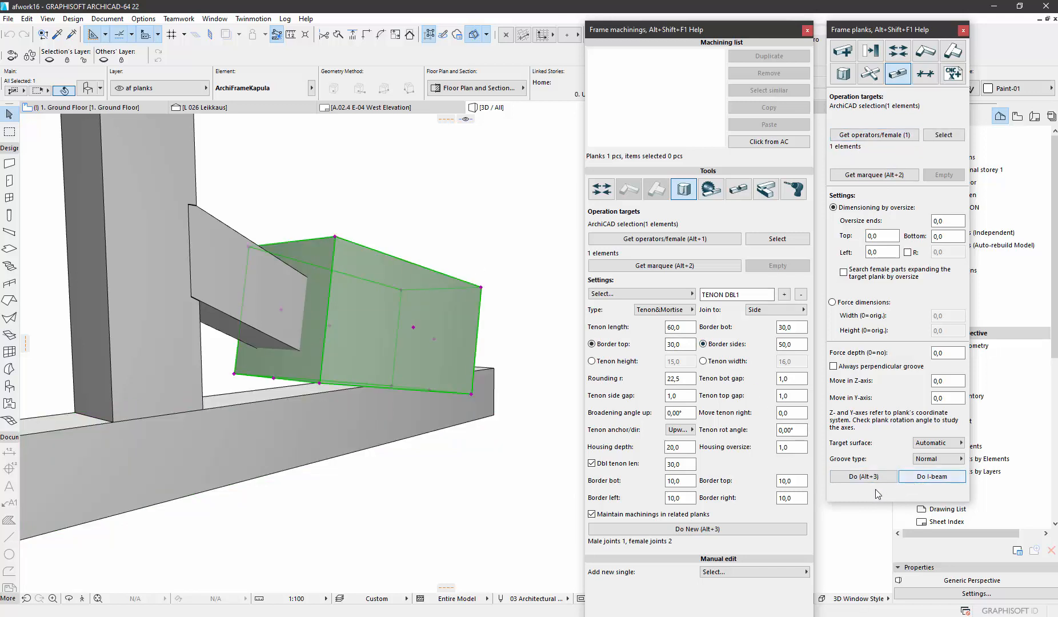
{"action": "left_click", "coordinate": [863, 477]}
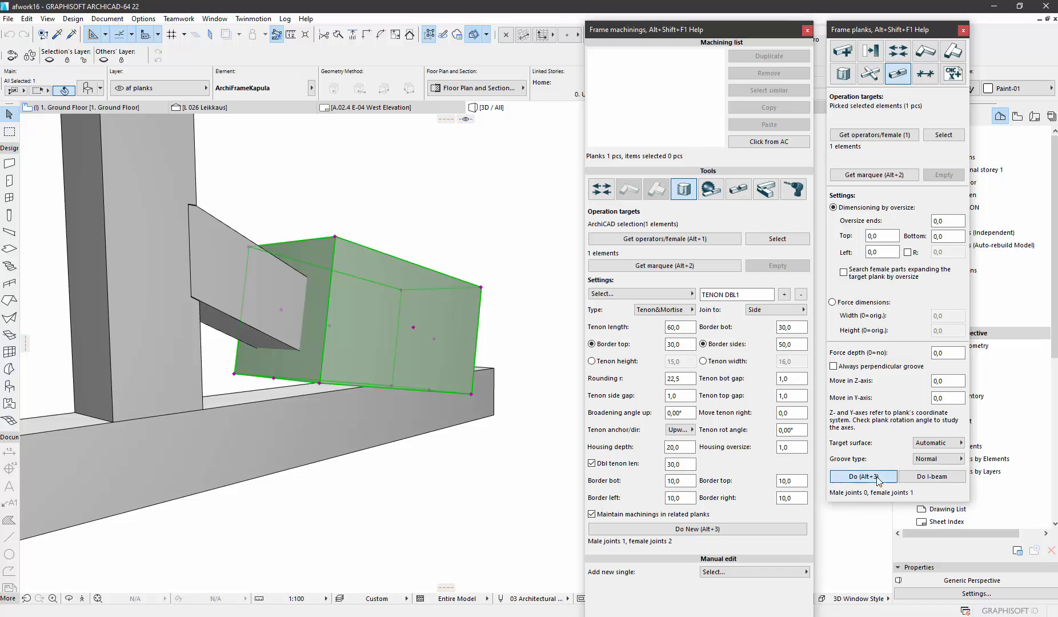
{"action": "left_click", "coordinate": [863, 476]}
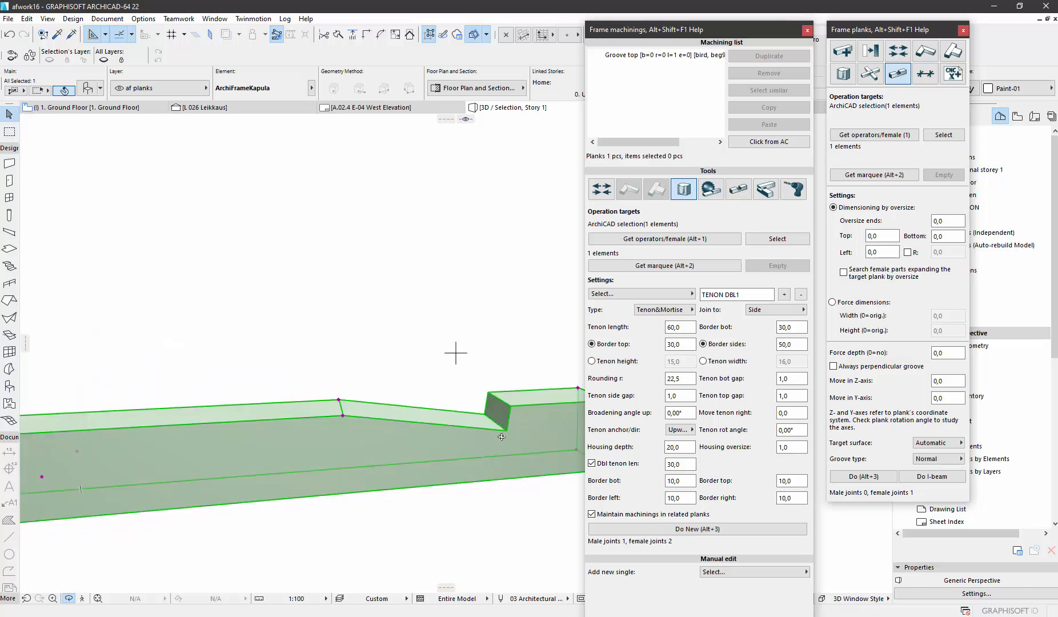
{"action": "mouse_move", "coordinate": [374, 139]}
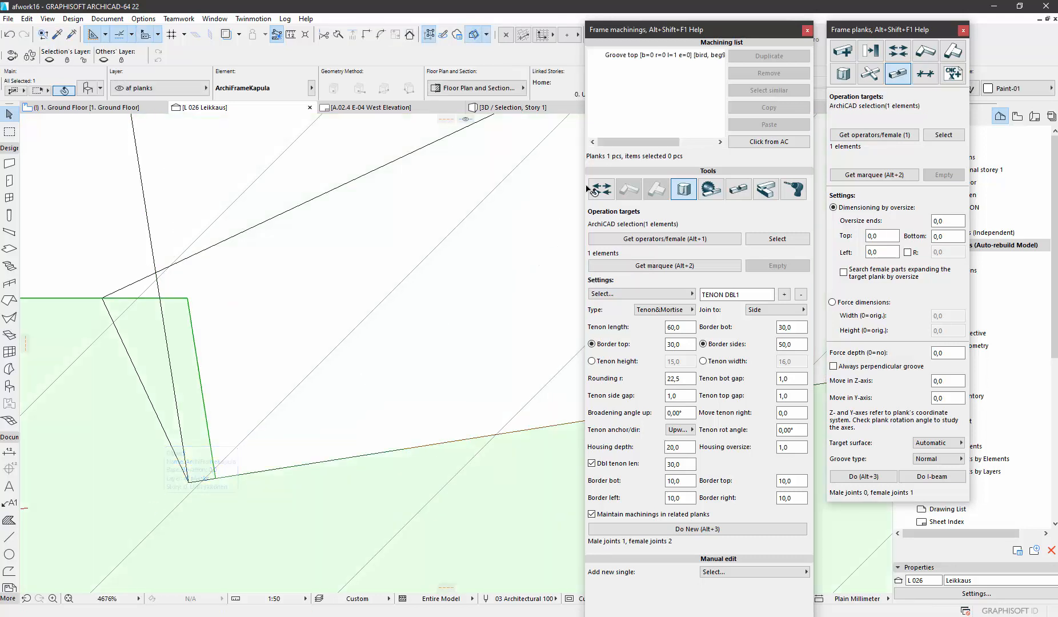
- Select the base plank's Groove top machining entry and remove it
{"action": "left_click", "coordinate": [648, 55]}
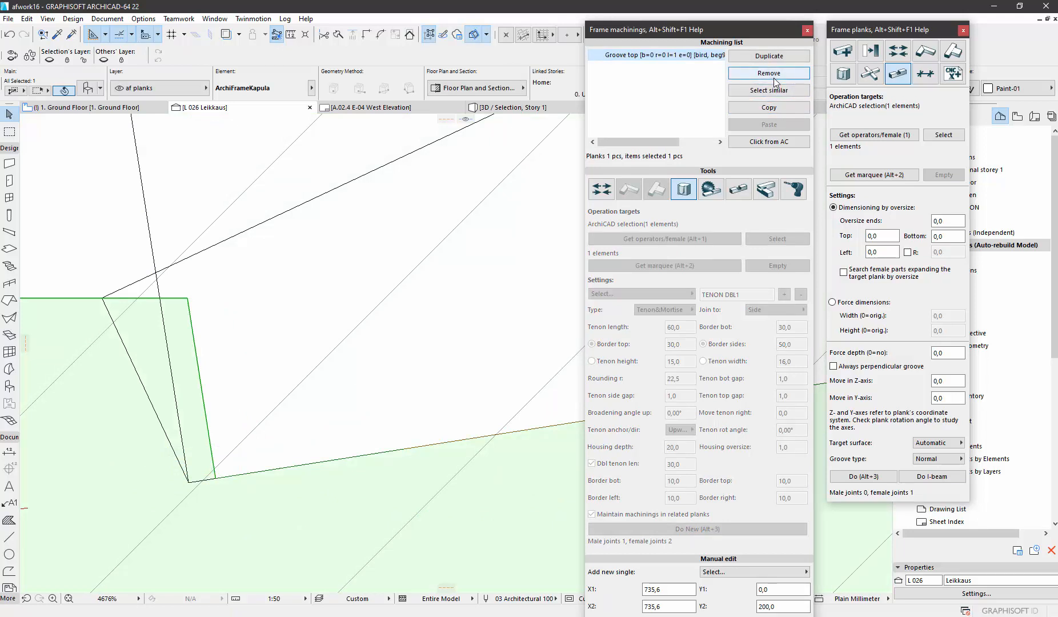
{"action": "left_click", "coordinate": [768, 74]}
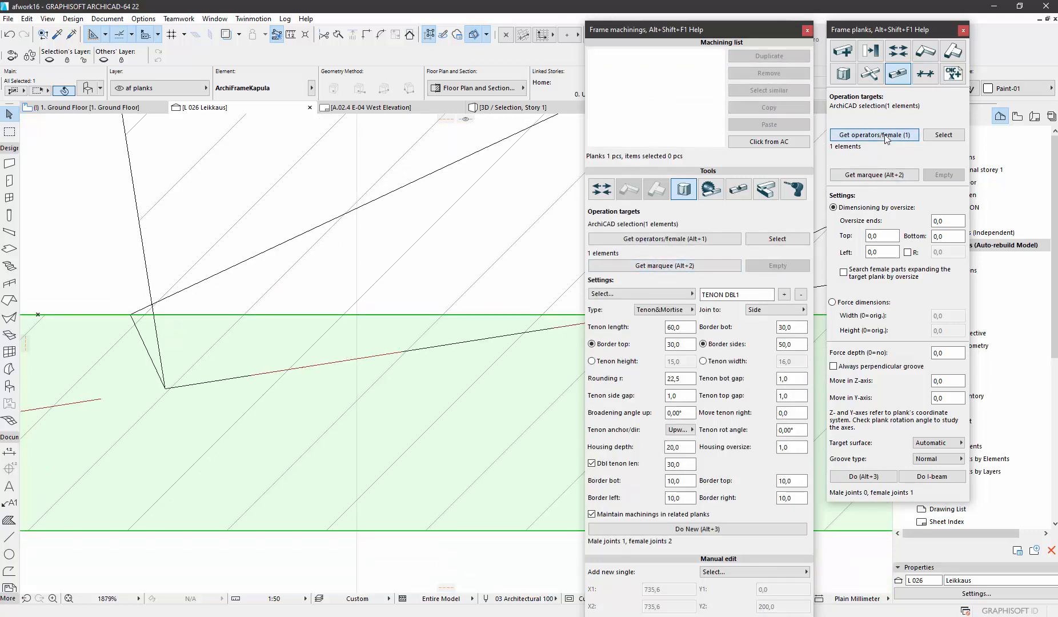
- Set the base plank as the part to be grooved
{"action": "left_click", "coordinate": [874, 135]}
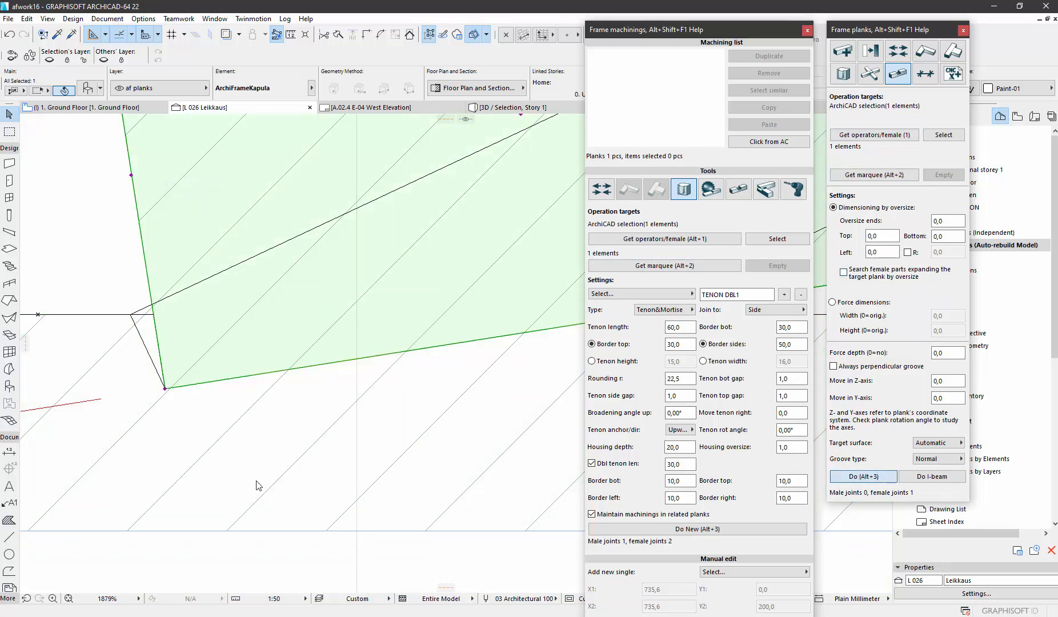
- Choose the brace as the cutting plank for the groove
{"action": "left_click", "coordinate": [697, 529]}
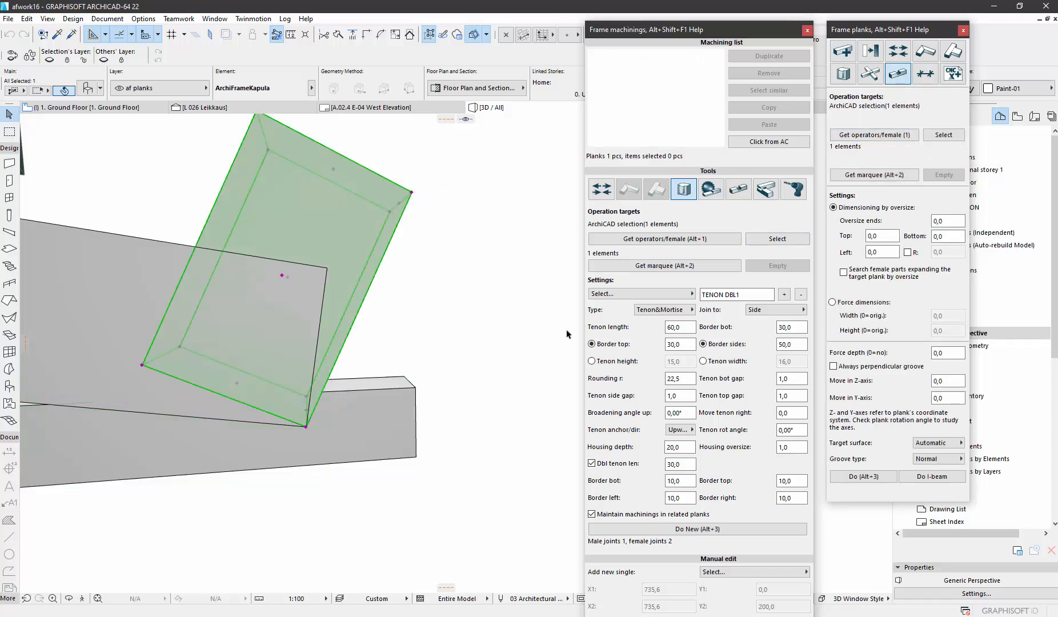
- Recut the groove where the brace meets the base and select all three planks
{"action": "left_click", "coordinate": [862, 476]}
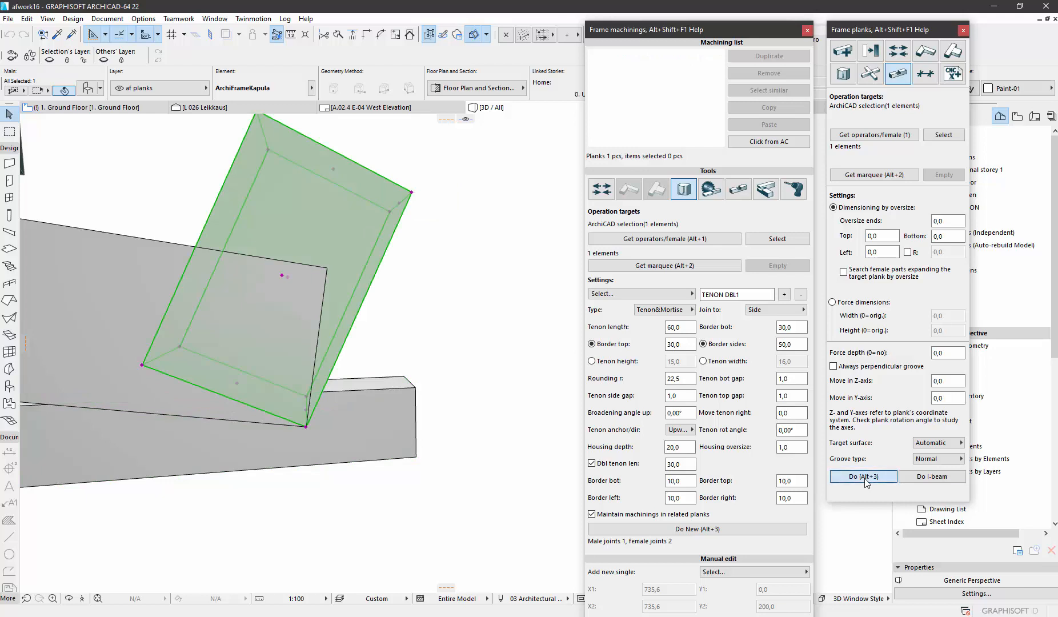
{"action": "left_click", "coordinate": [862, 477]}
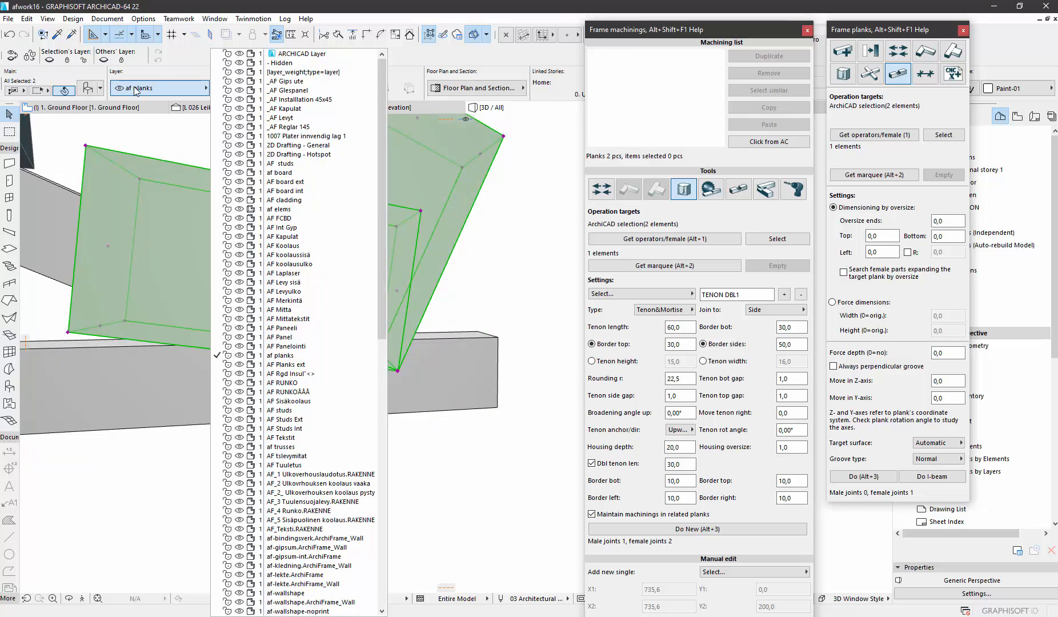
{"action": "left_click", "coordinate": [155, 88]}
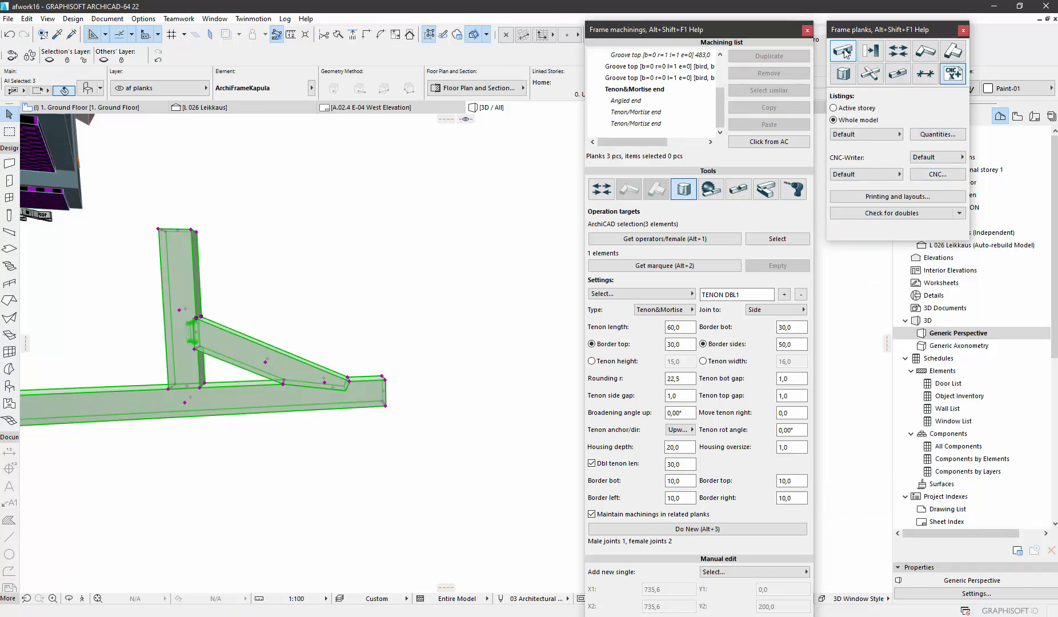
- Assign IDs 100, 101 and 102 to the three planks from the plank settings
{"action": "left_click", "coordinate": [897, 467]}
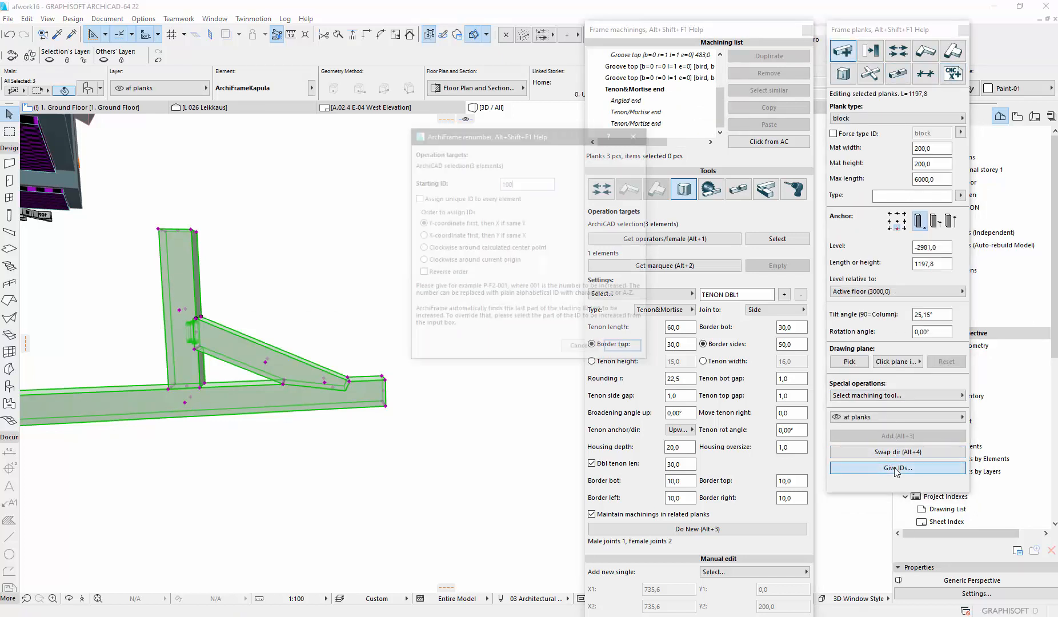
{"action": "left_click", "coordinate": [896, 467]}
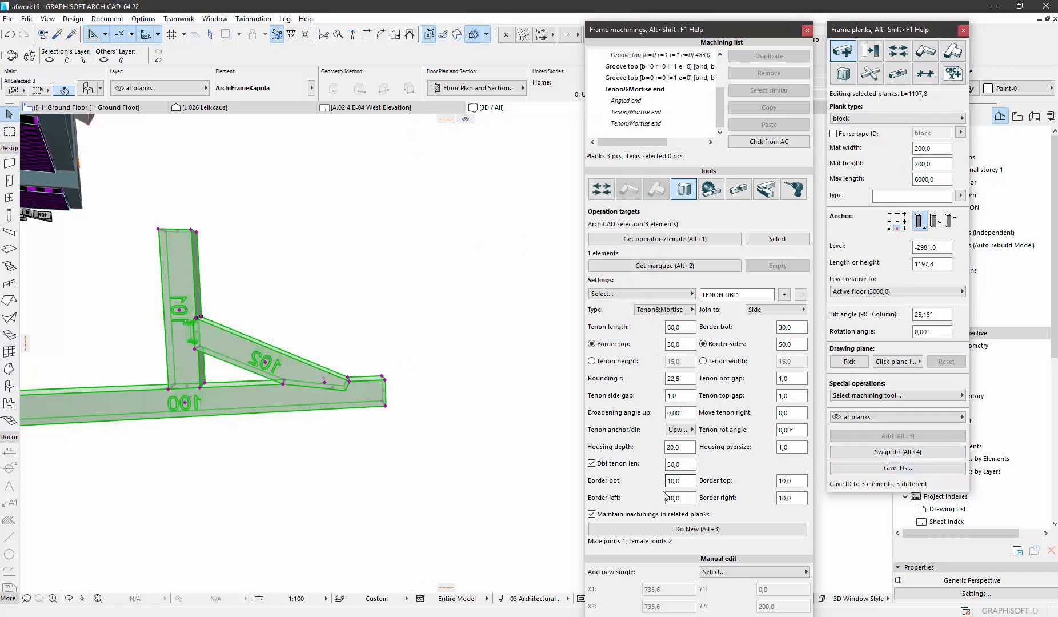
{"action": "left_click", "coordinate": [952, 74]}
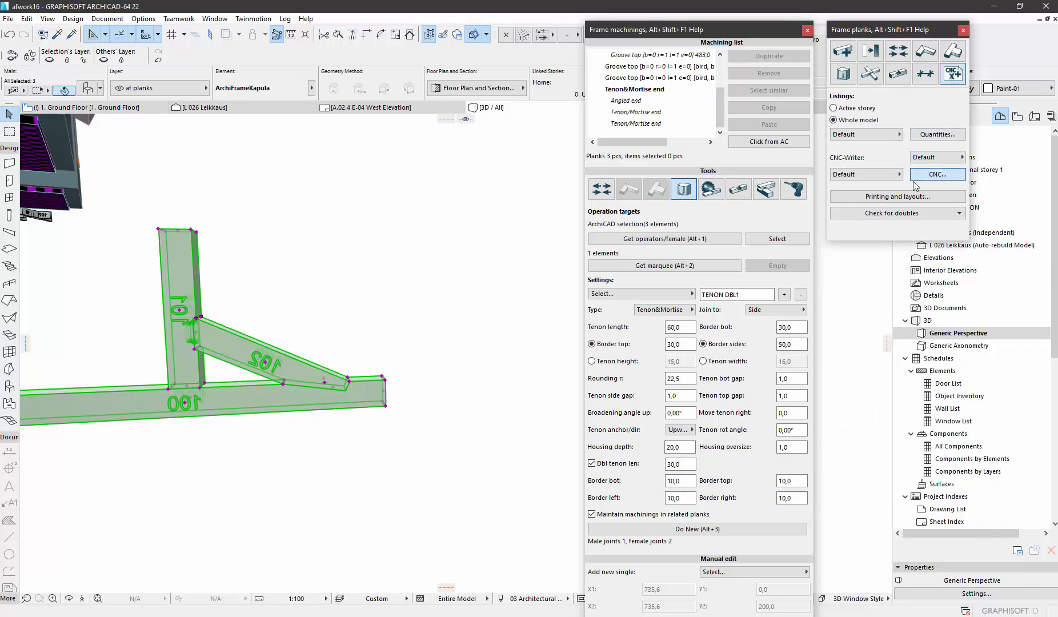
- Export the CNC file with Print part id content set to Do not print
{"action": "left_click", "coordinate": [937, 174]}
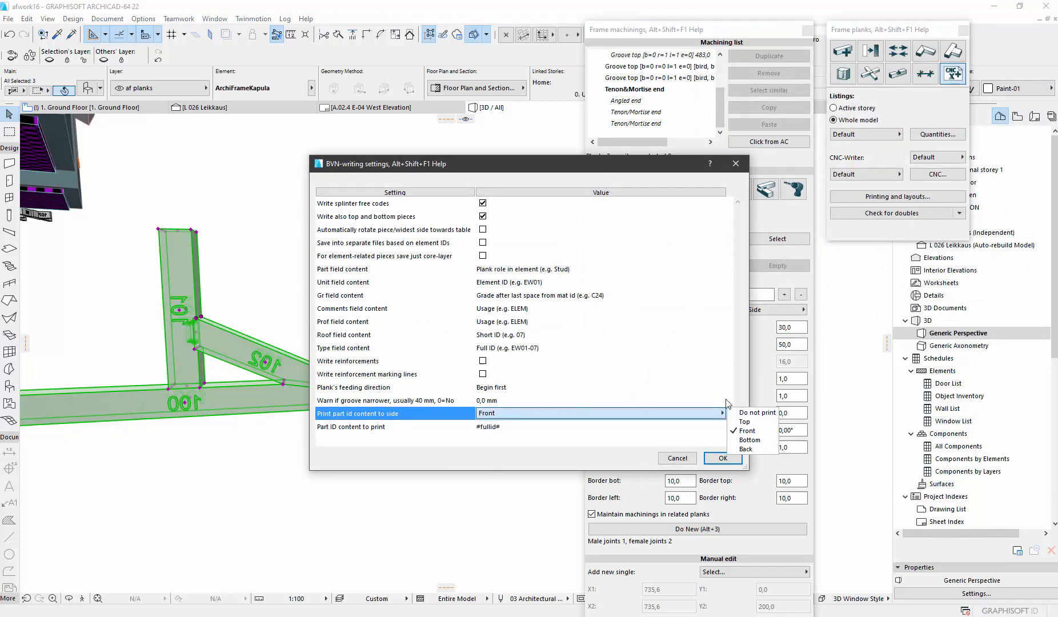
{"action": "left_click", "coordinate": [758, 413]}
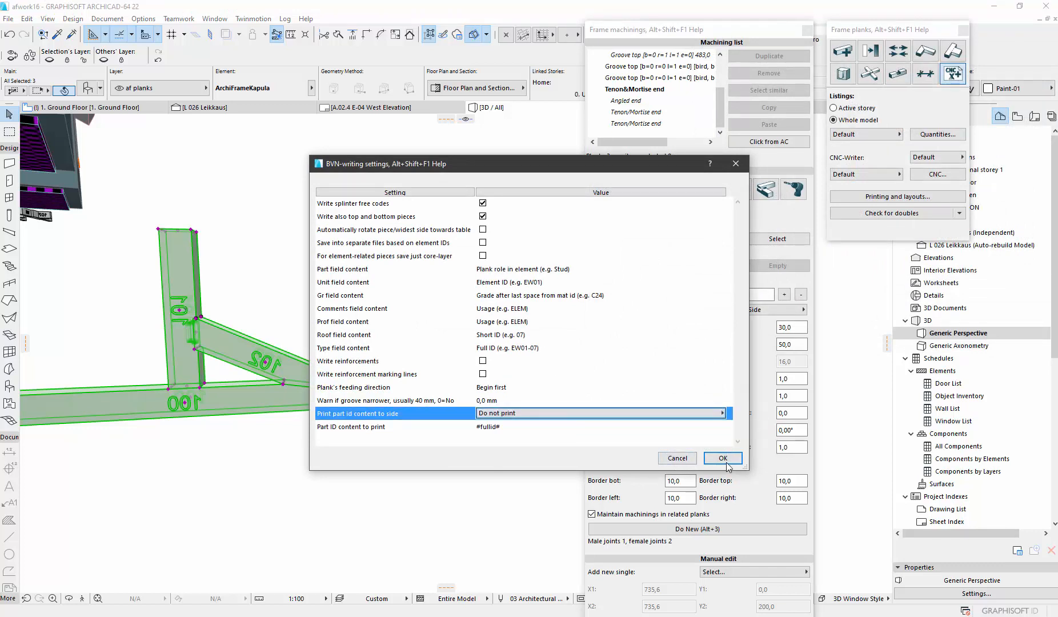
{"action": "left_click", "coordinate": [721, 458]}
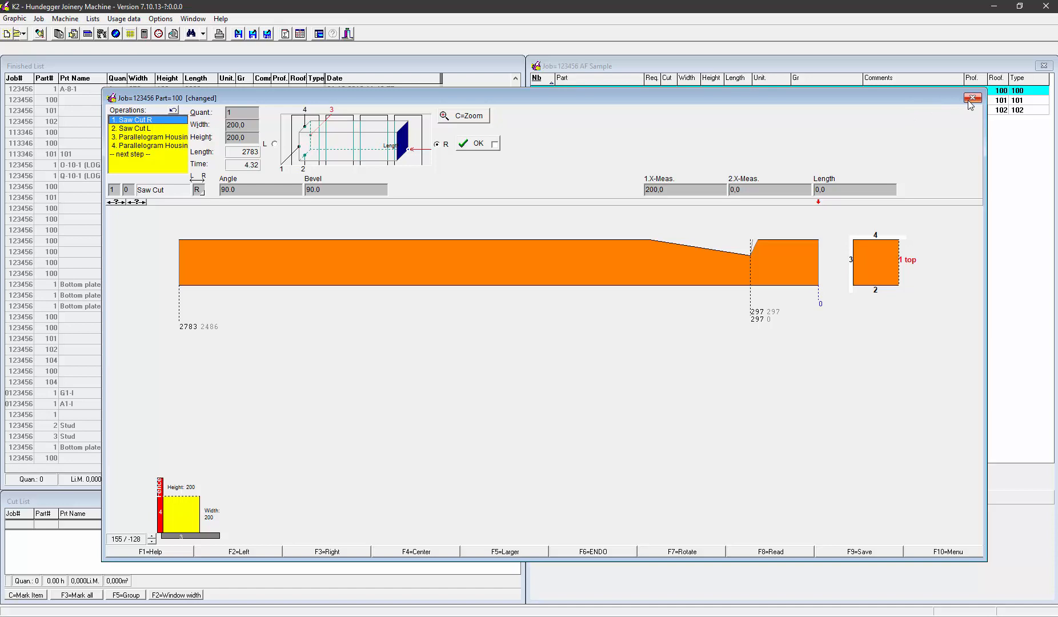
- Close part 100's editing window to return to the job list of parts 100–102
{"action": "left_click", "coordinate": [972, 98]}
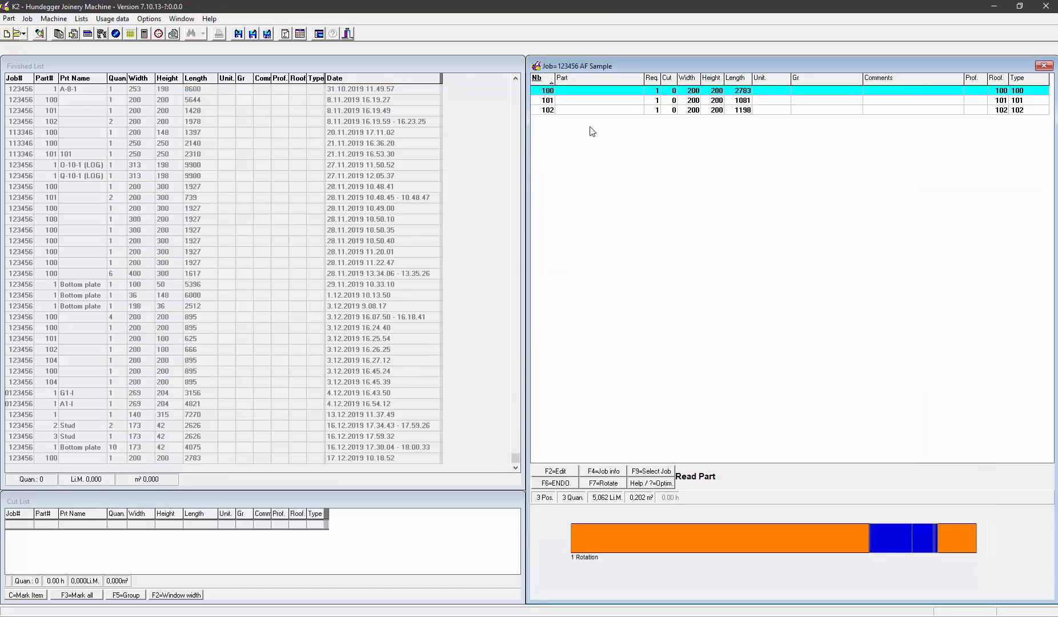